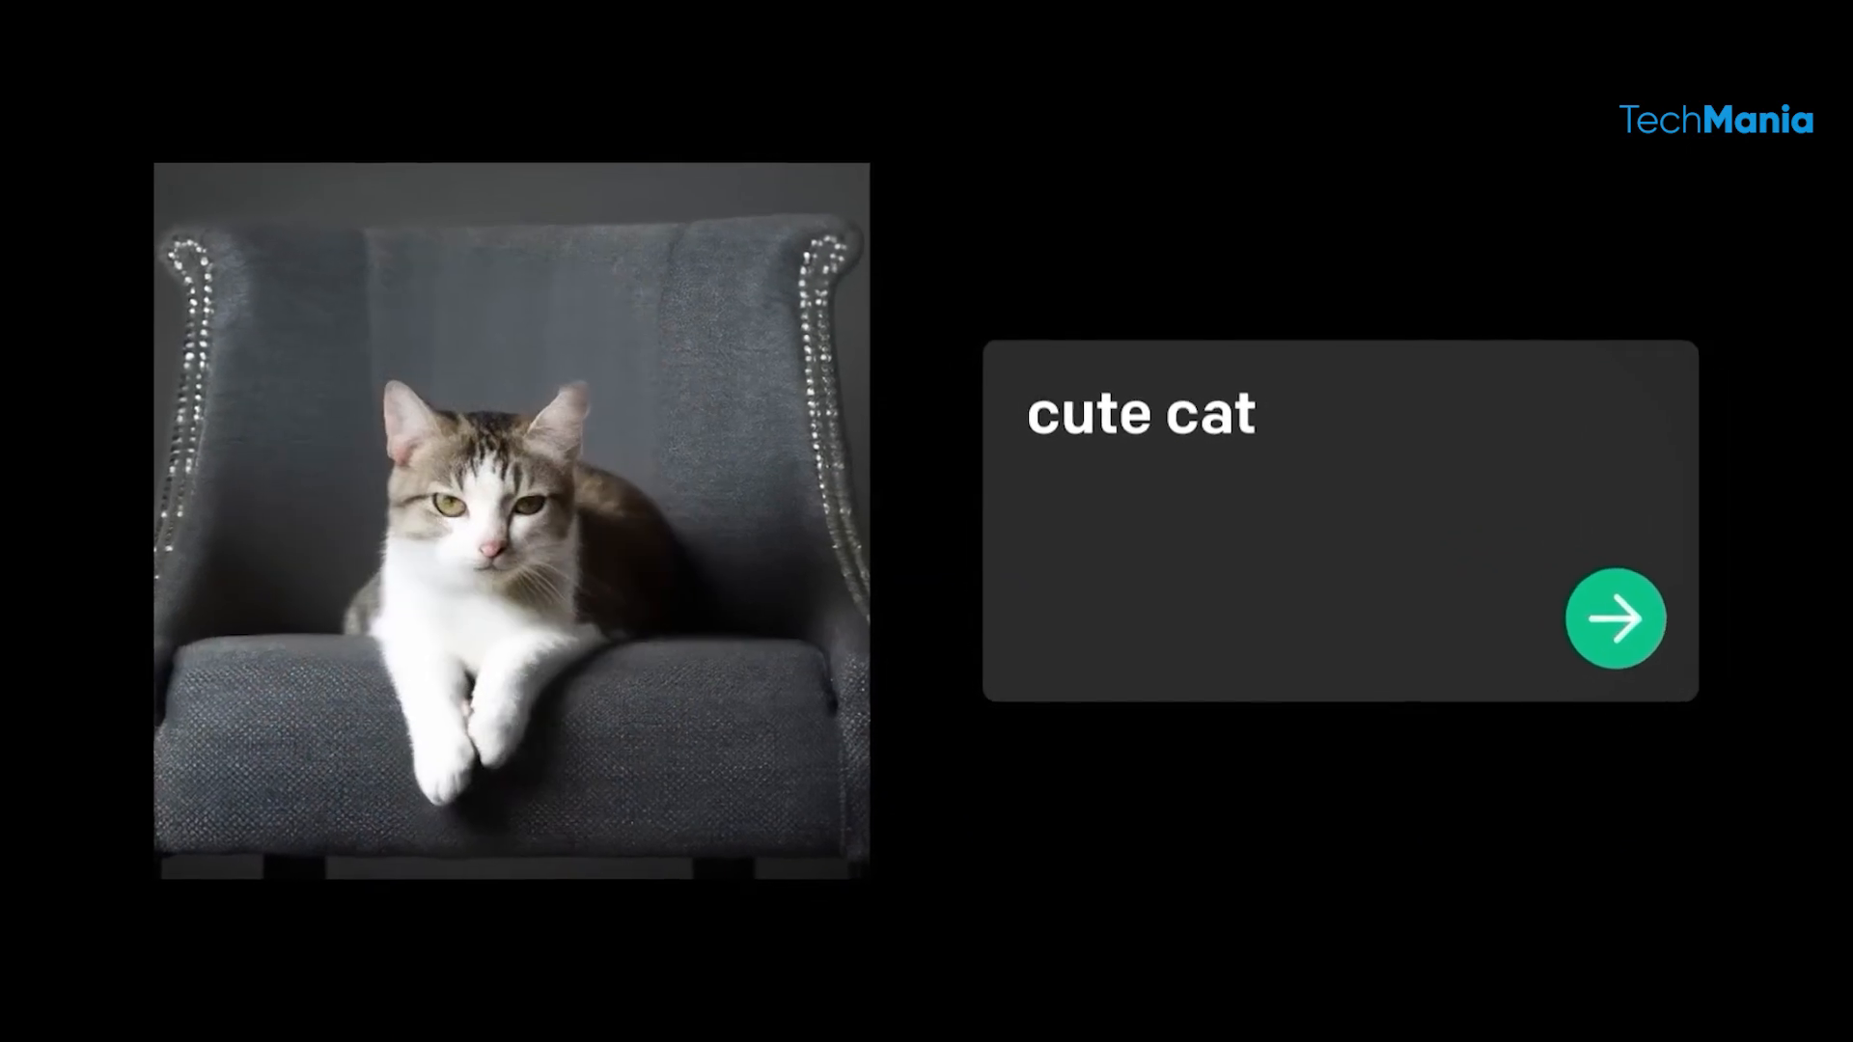
Generate a 'cute cat' image, erase part of the Mona Lisa, then view the monkey photo
click(1614, 617)
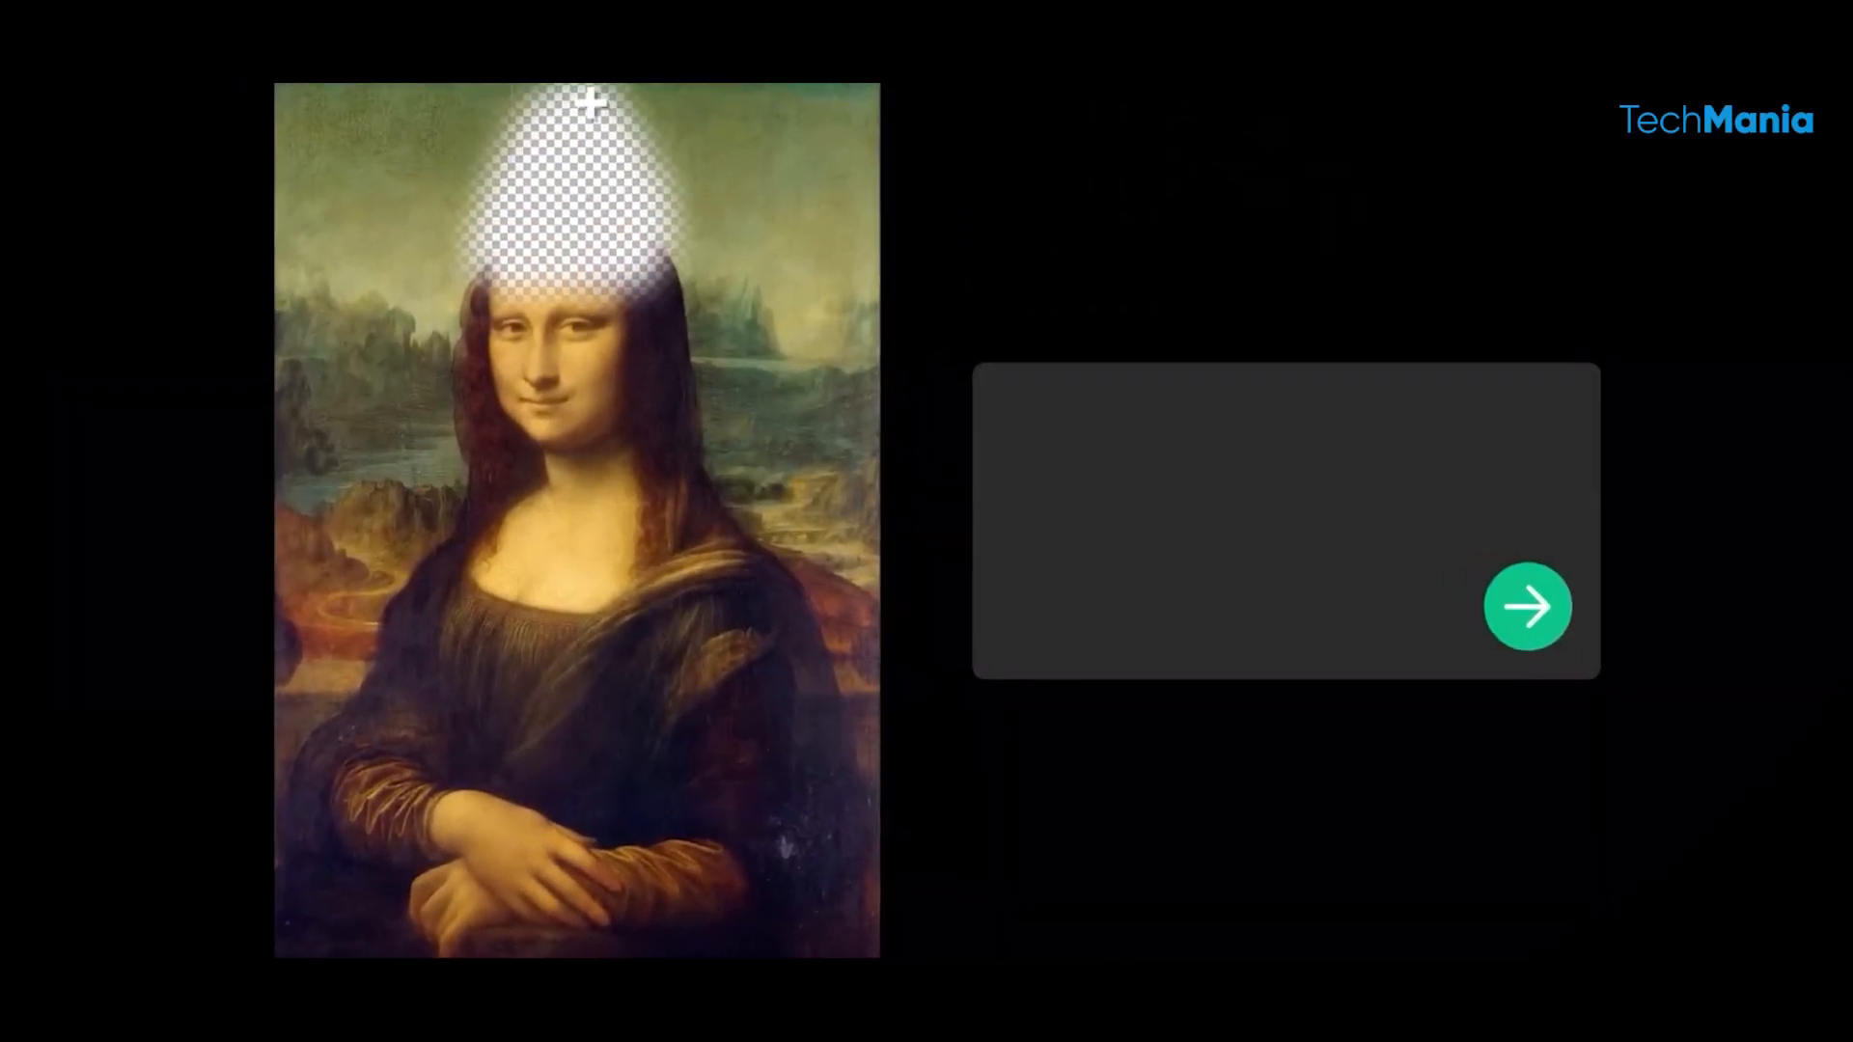
click(1528, 605)
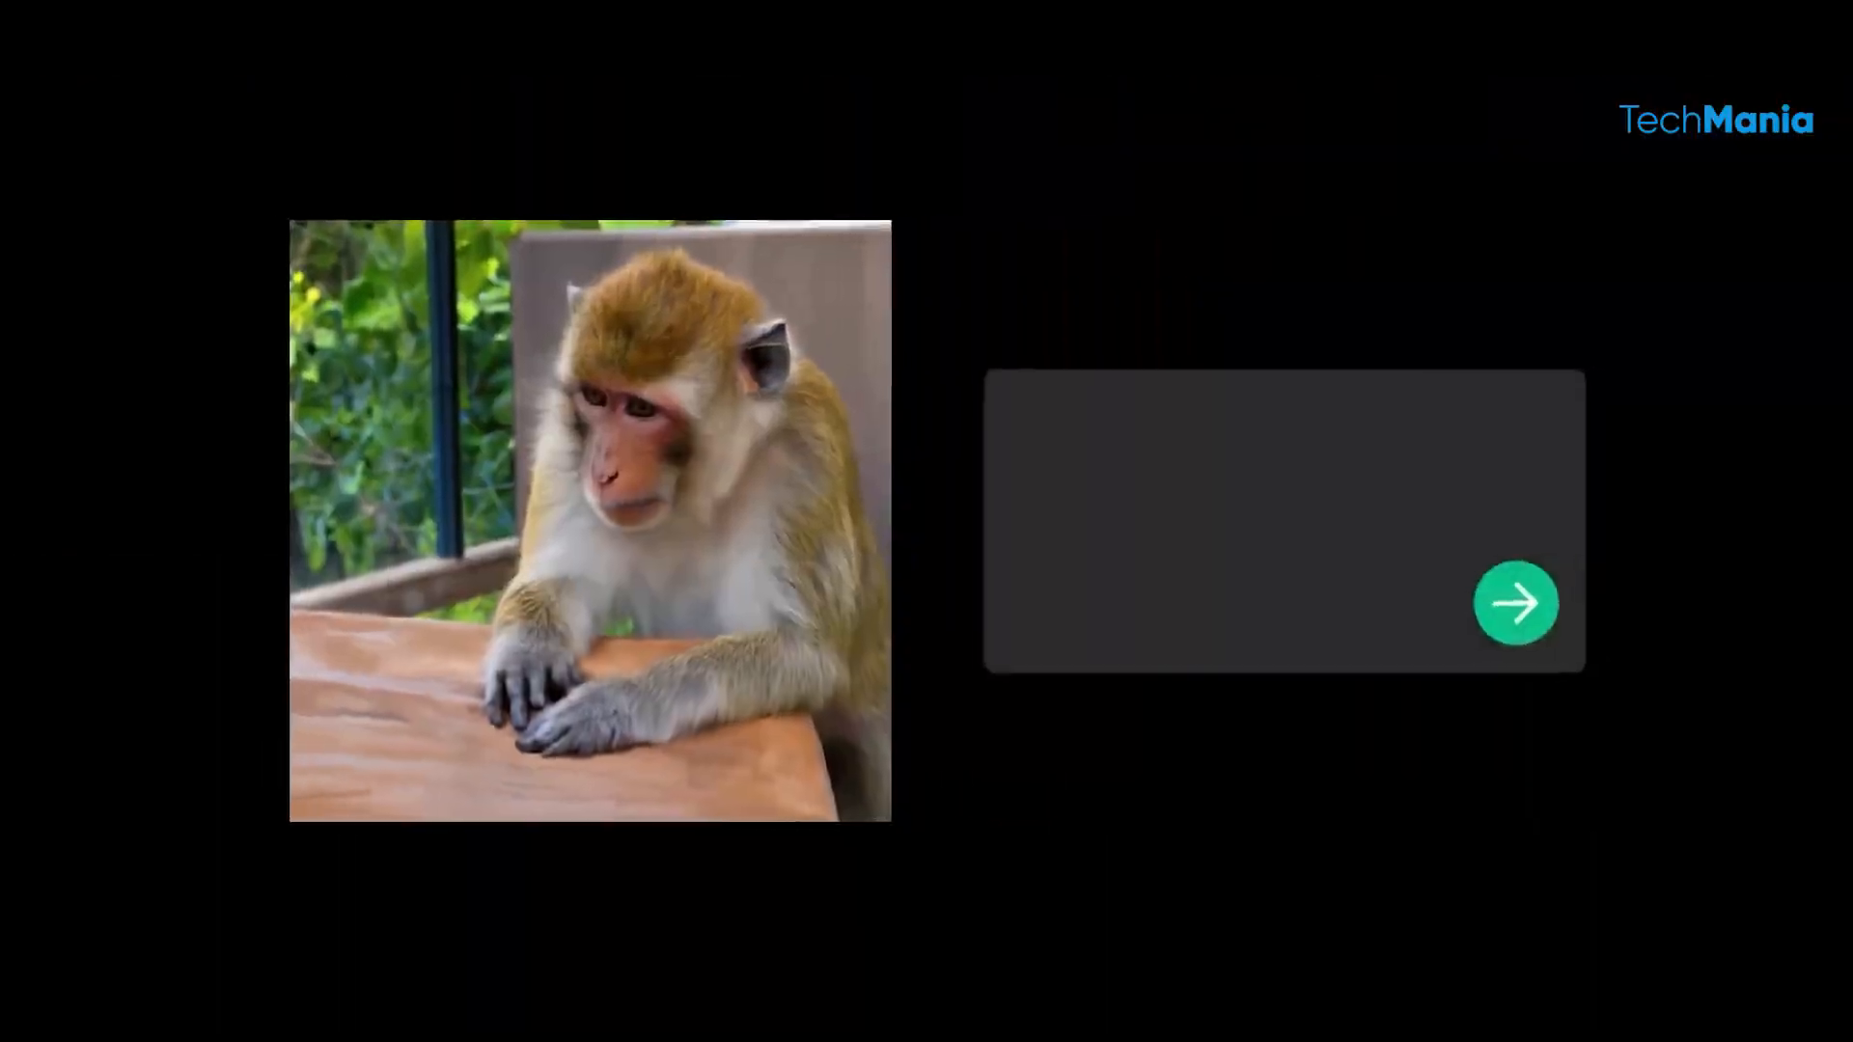
click(1516, 602)
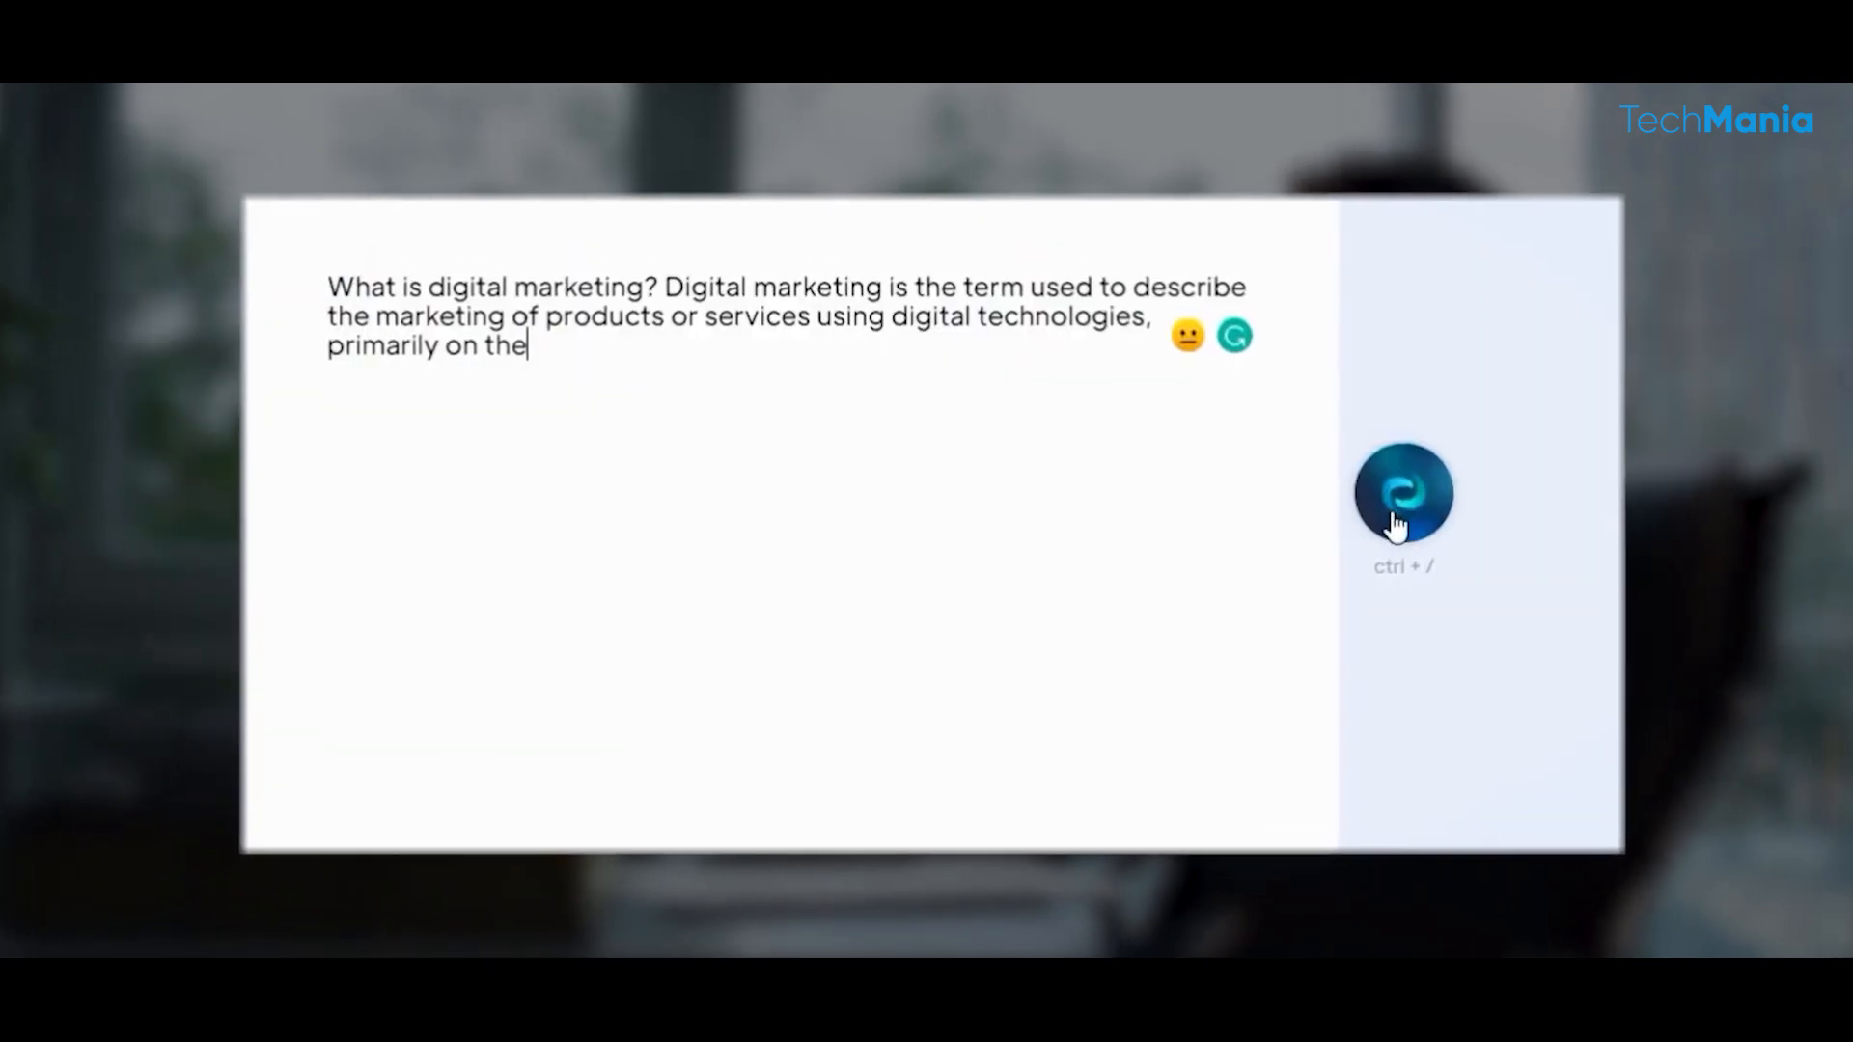
Choose the Initial Email Generator template and enter the 3 pm tomorrow meeting summary
click(1402, 490)
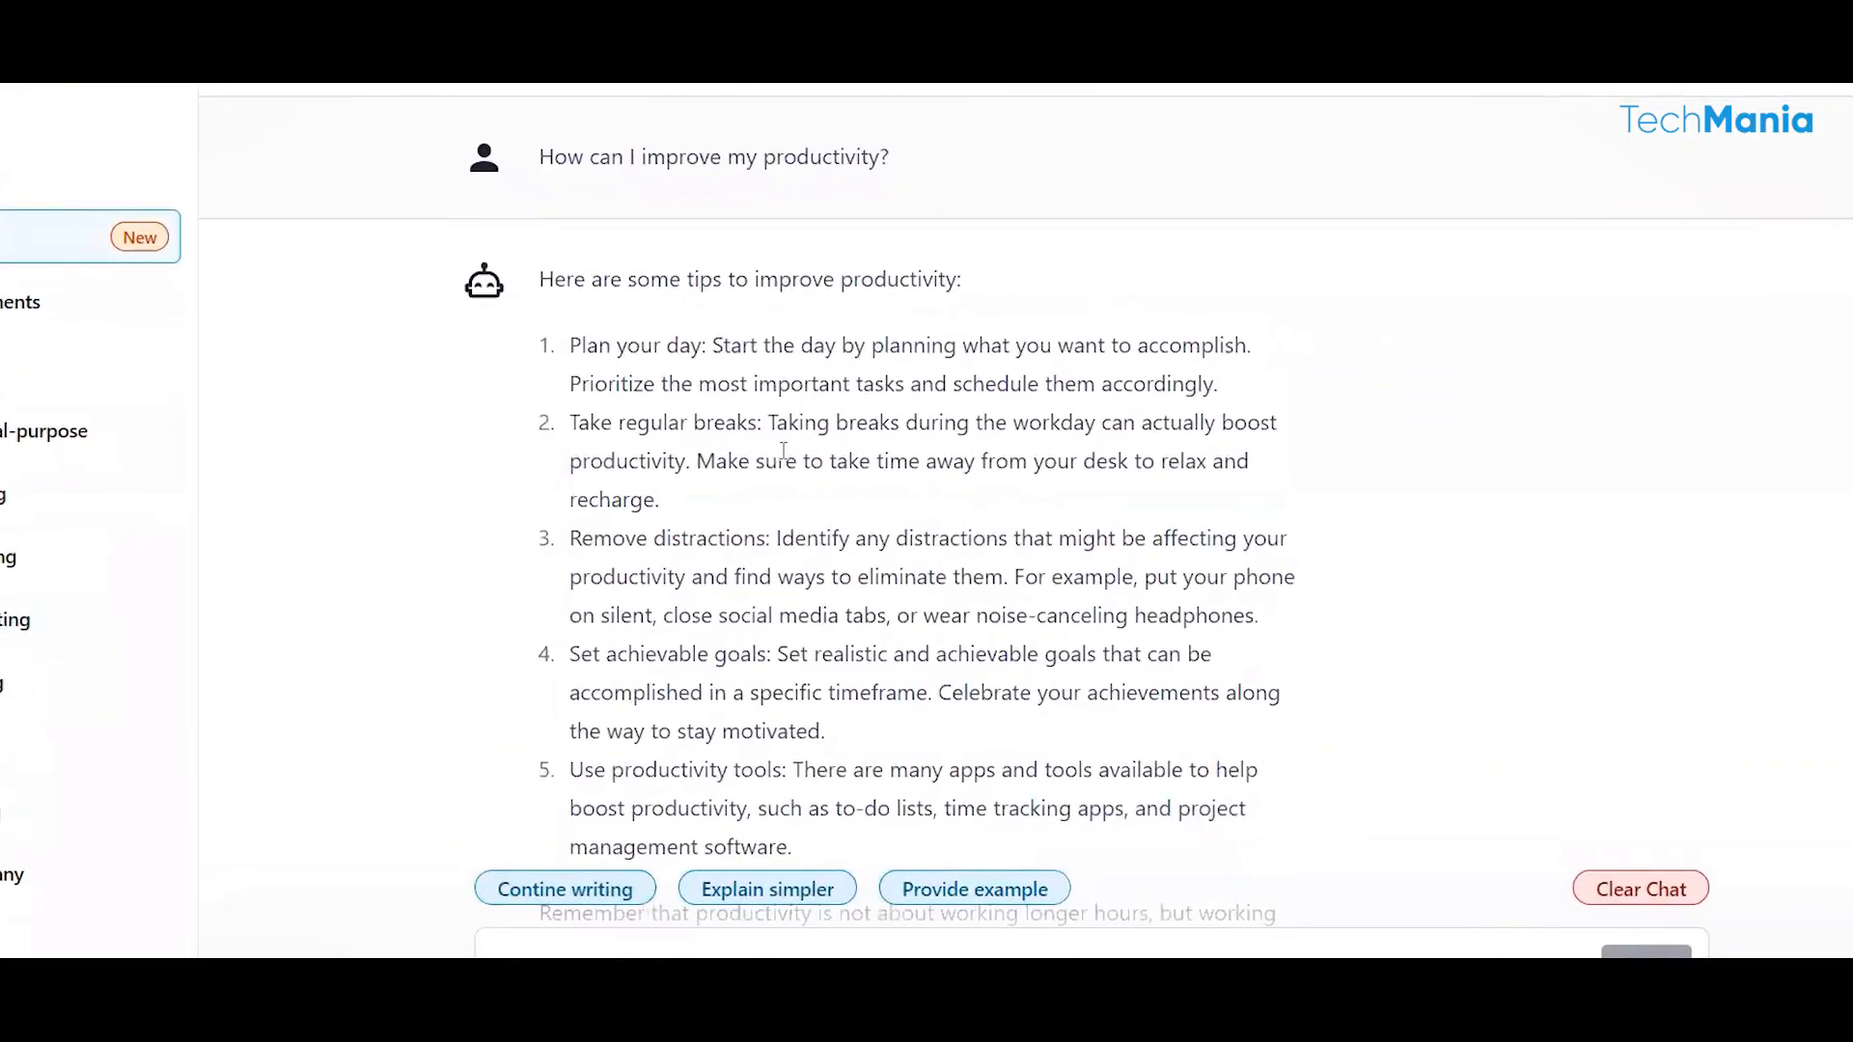
scroll(down, 3)
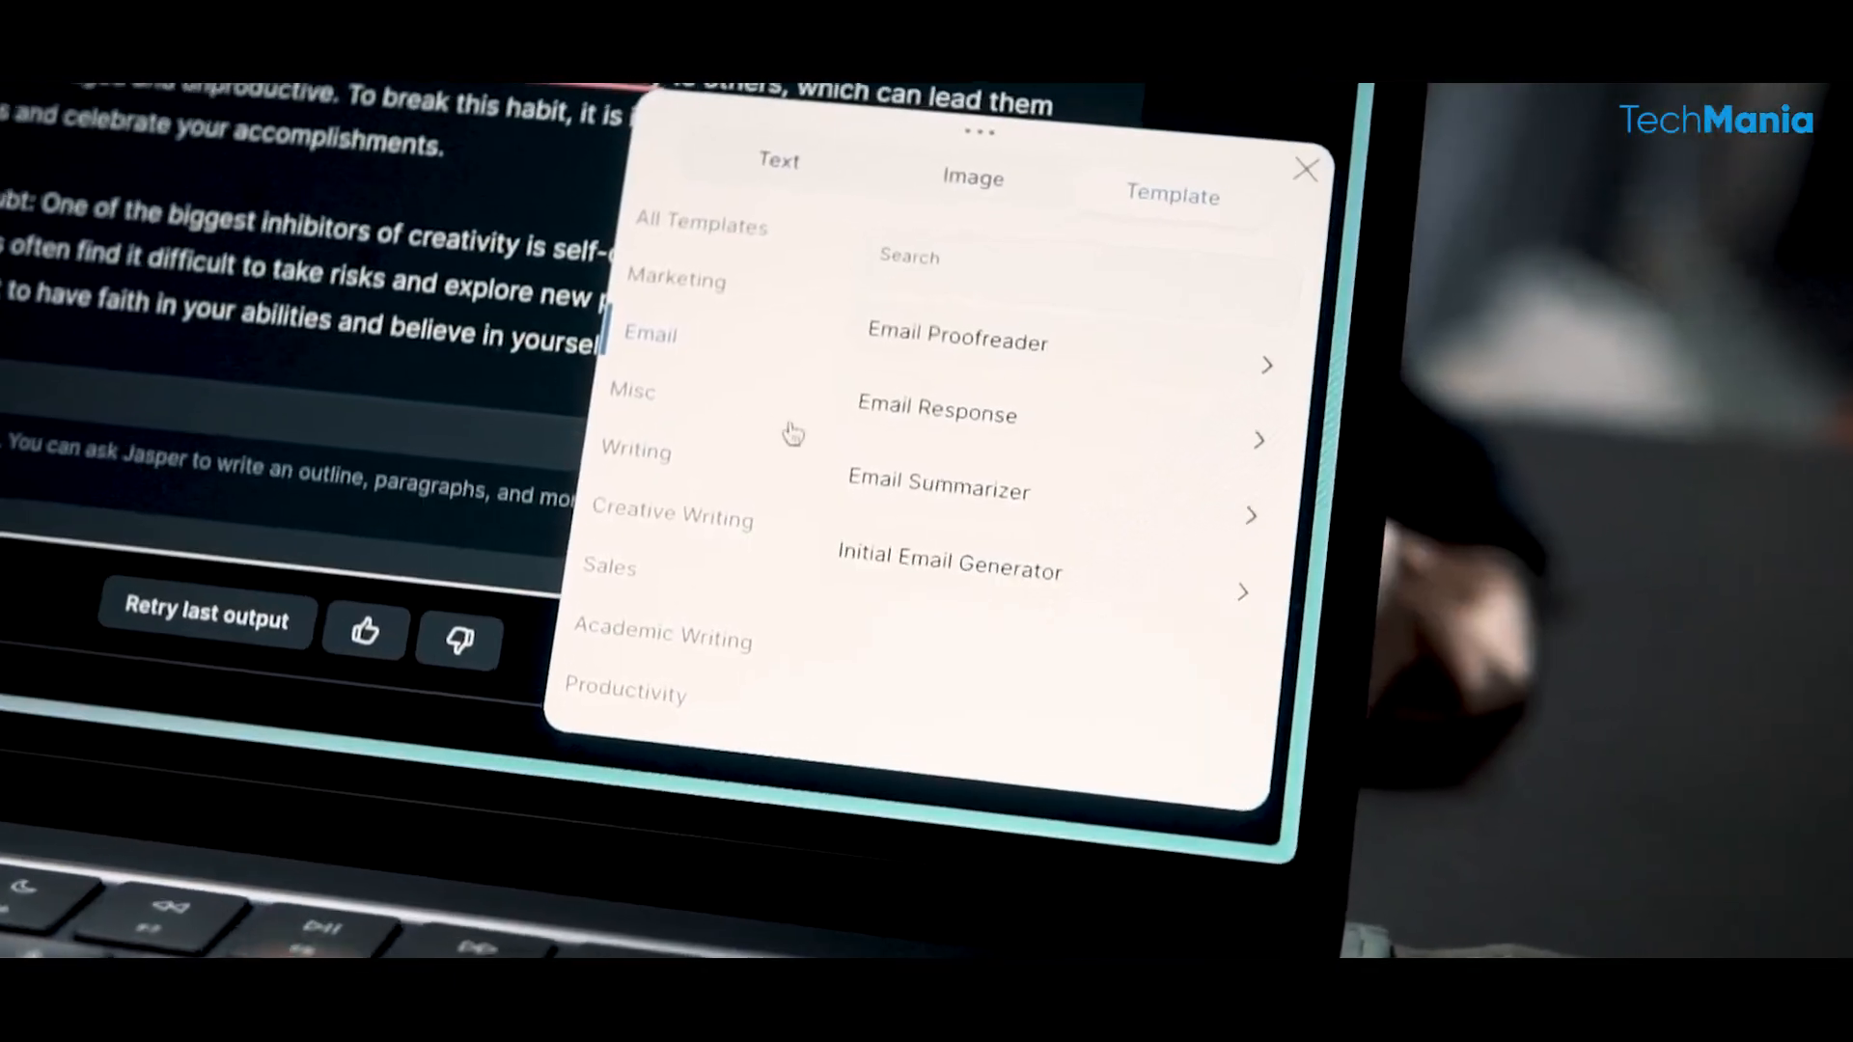
click(948, 561)
text(announce the meeting will be at 3 pm tomorrow)
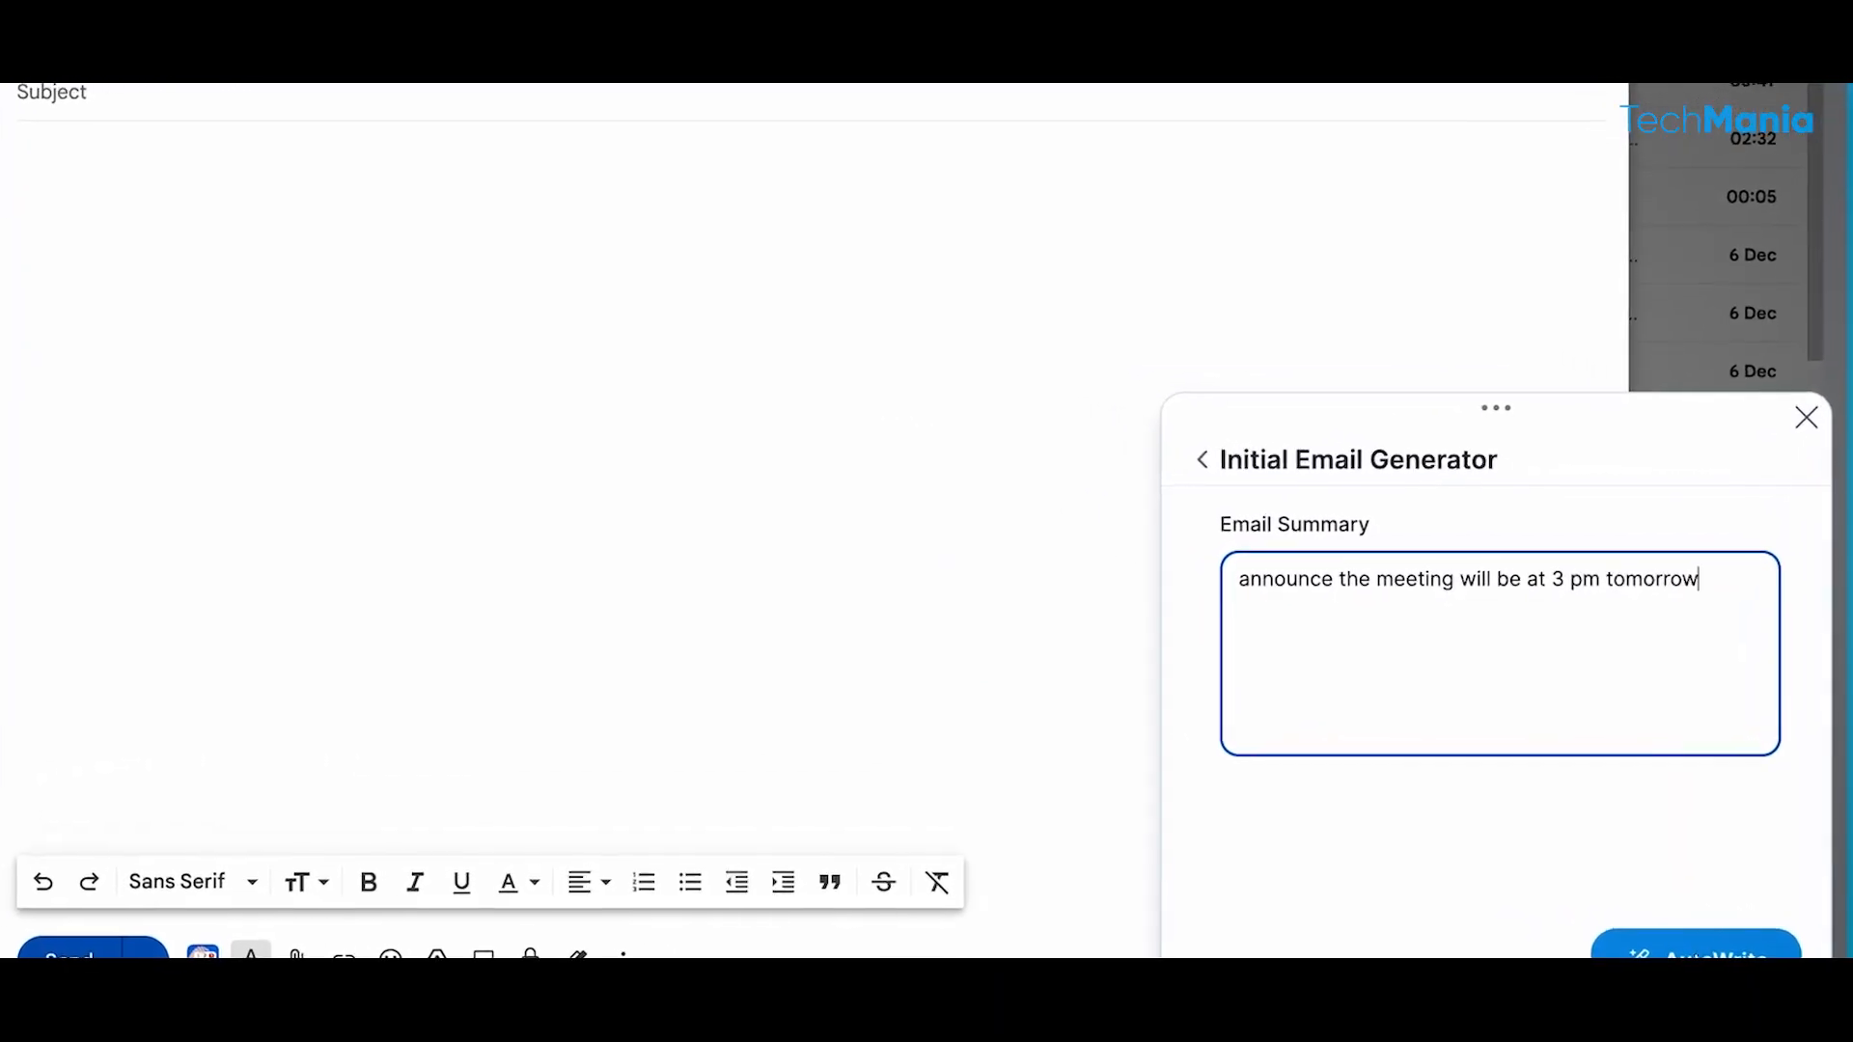
click(1694, 952)
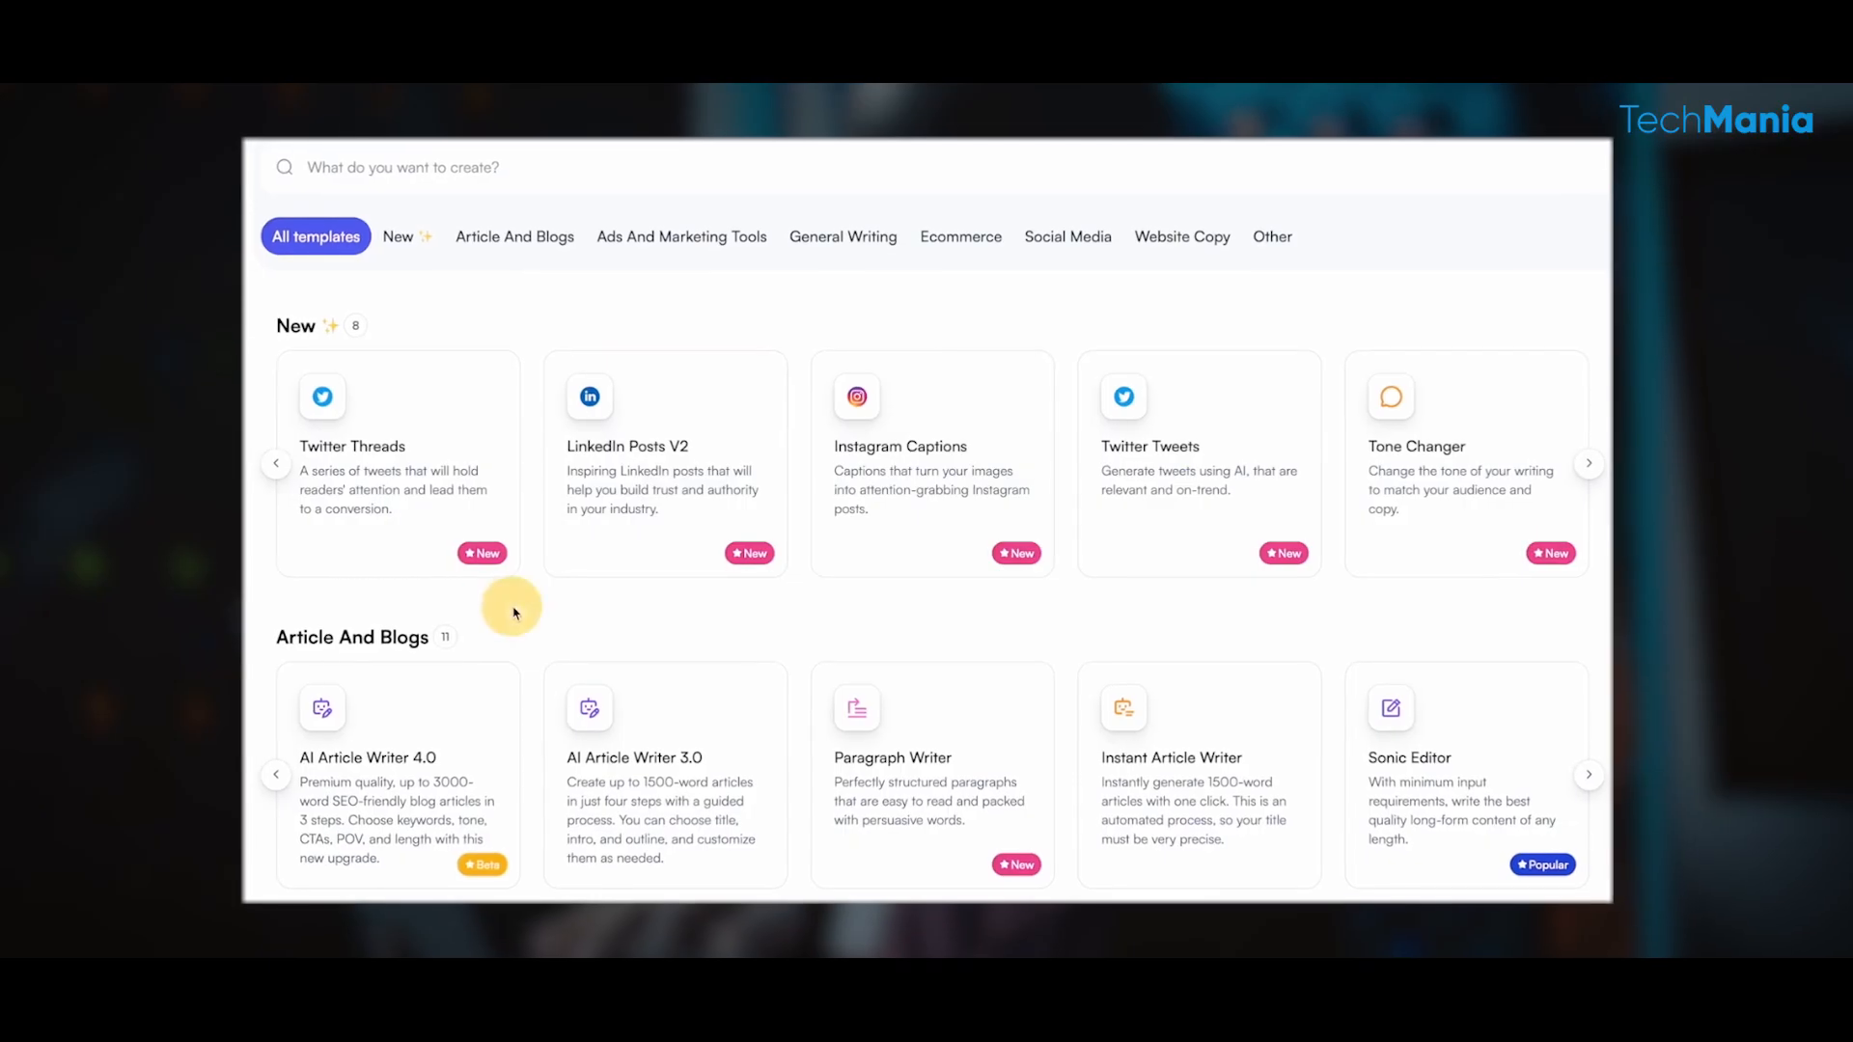
Generate a professional-bio article with example bios using the AI Article Writer 4.0 template
scroll(down, 3)
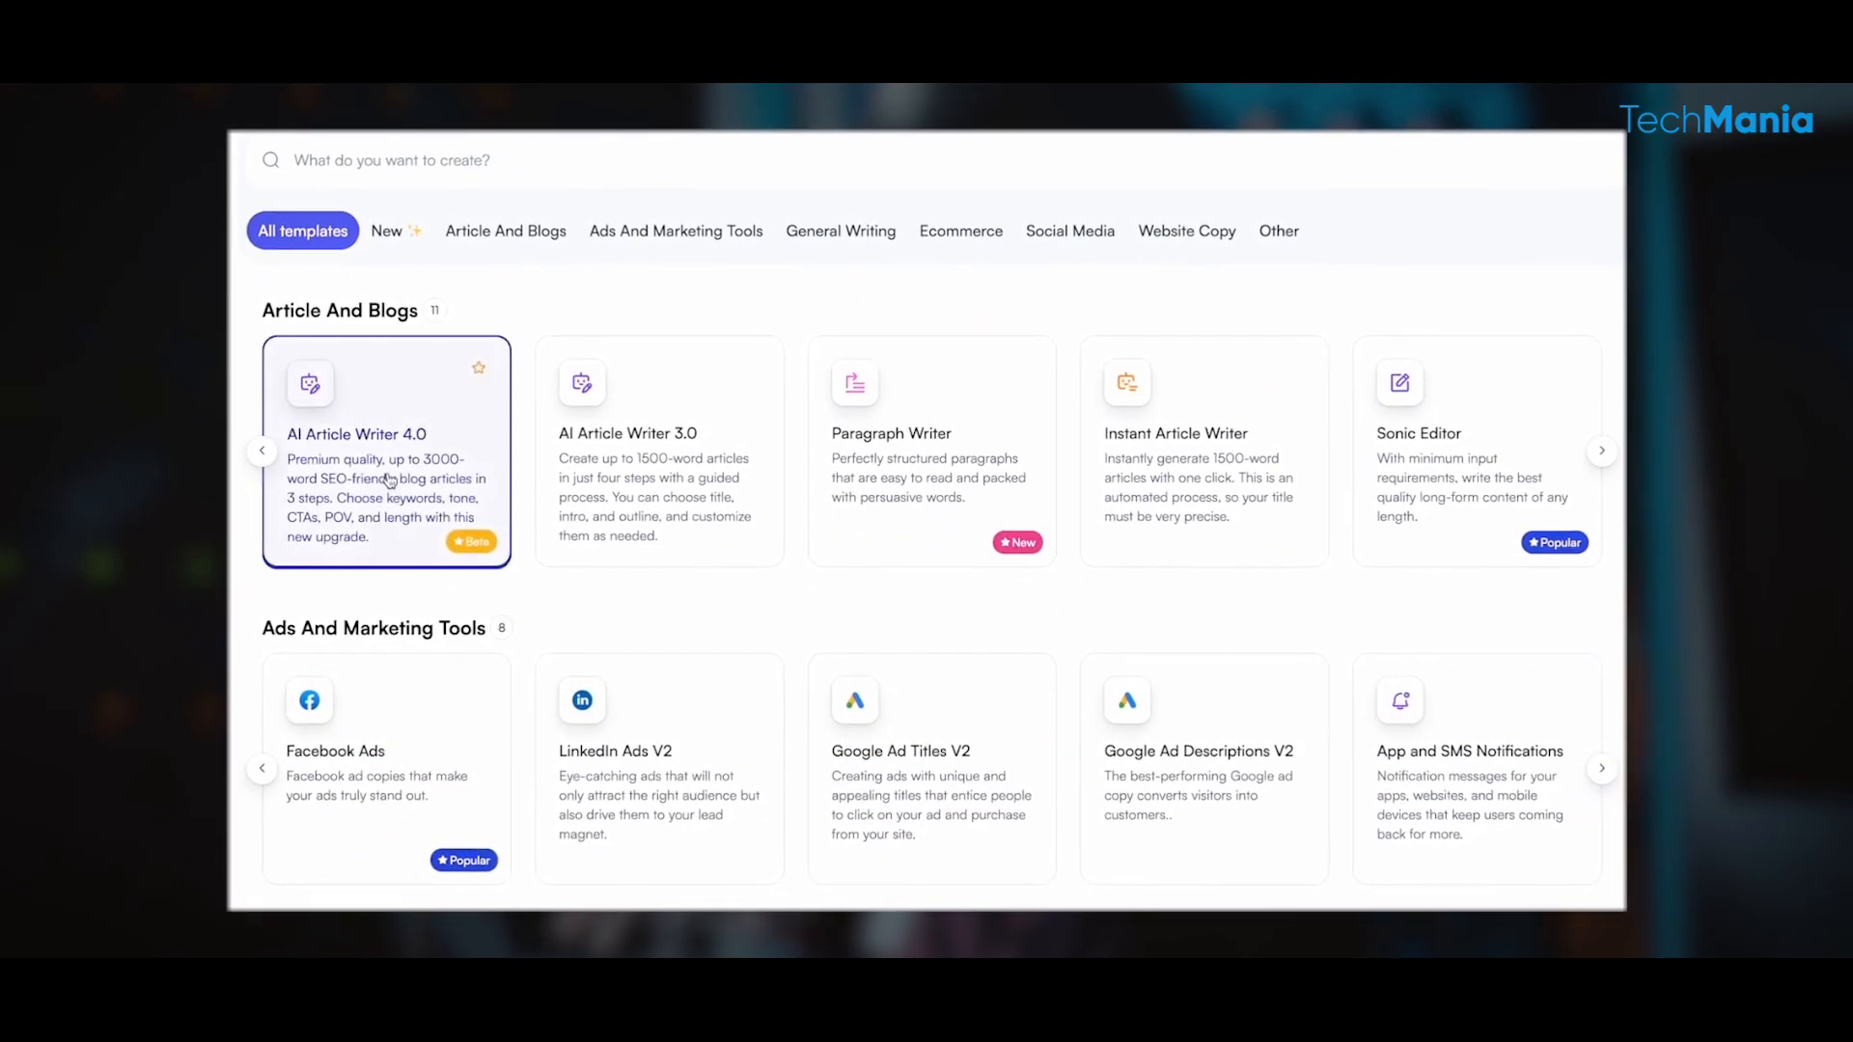
click(385, 452)
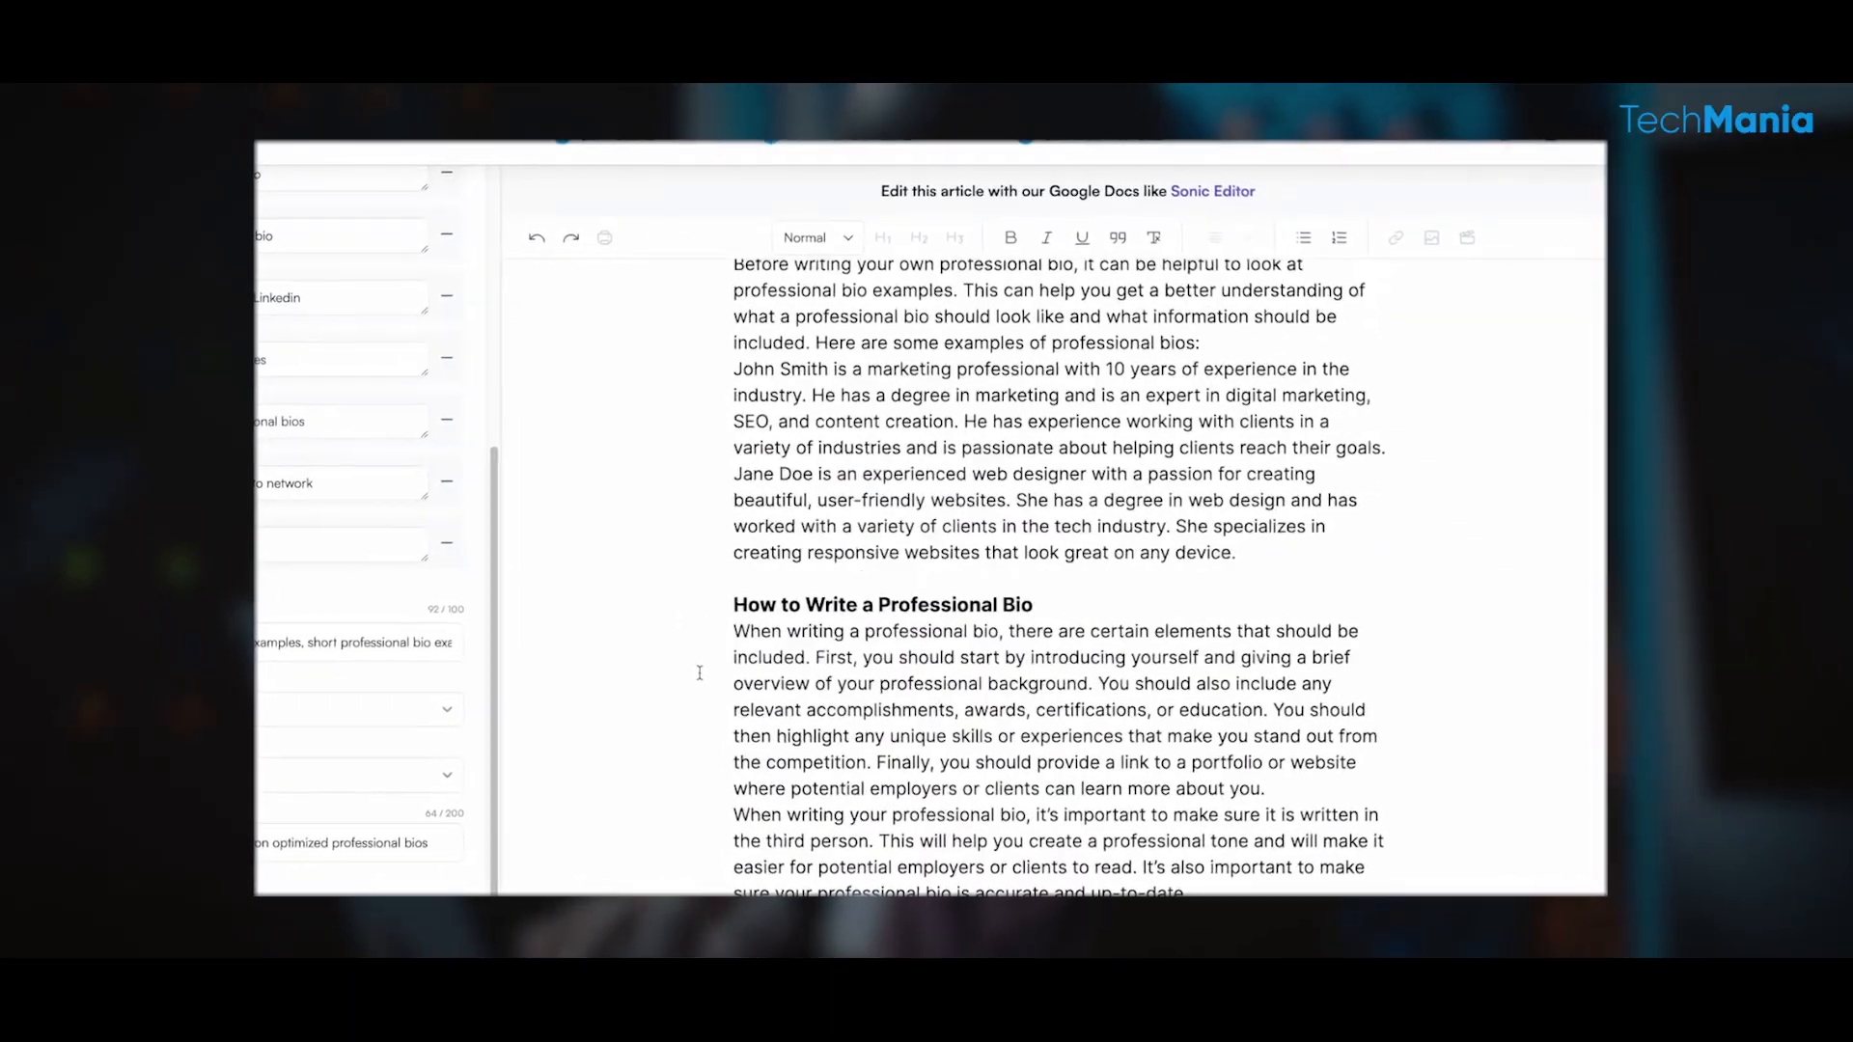
scroll(down, 3)
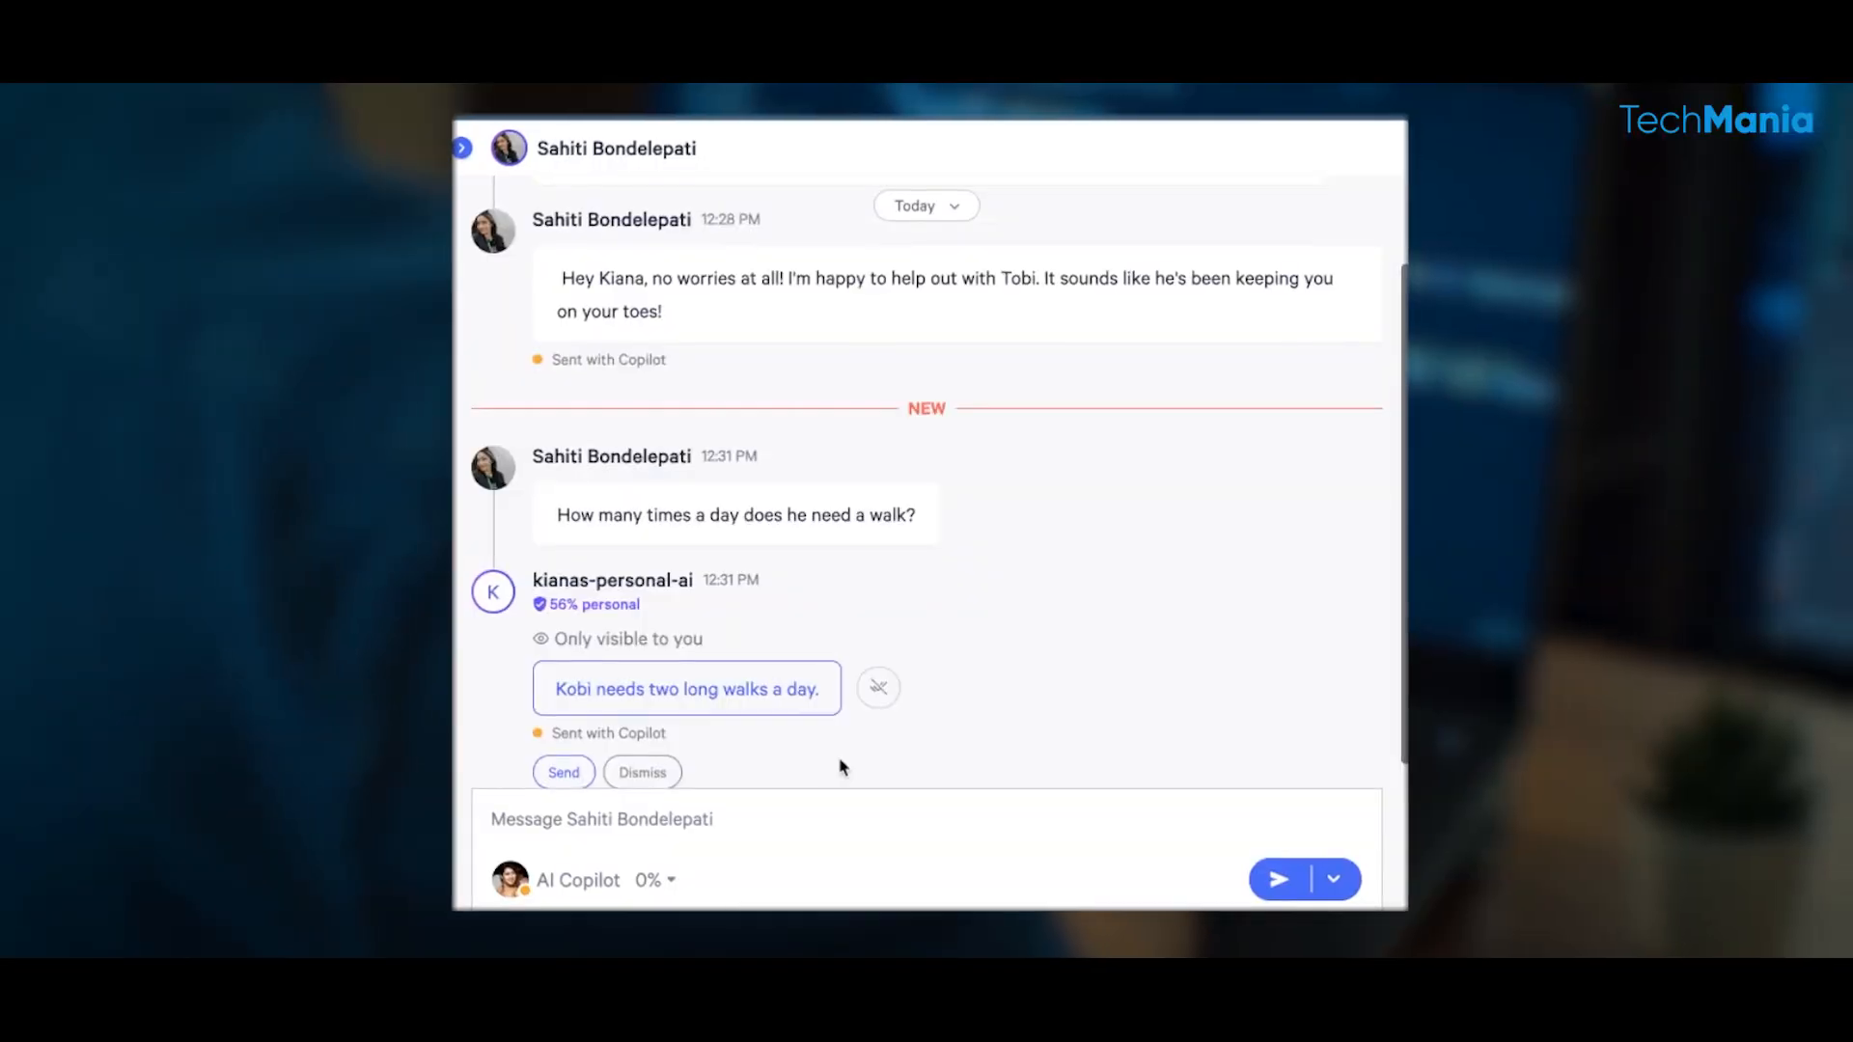
Review Autopilot replies, then the Copilot-drafted coffee-spots reply with Send and Dismiss
click(564, 772)
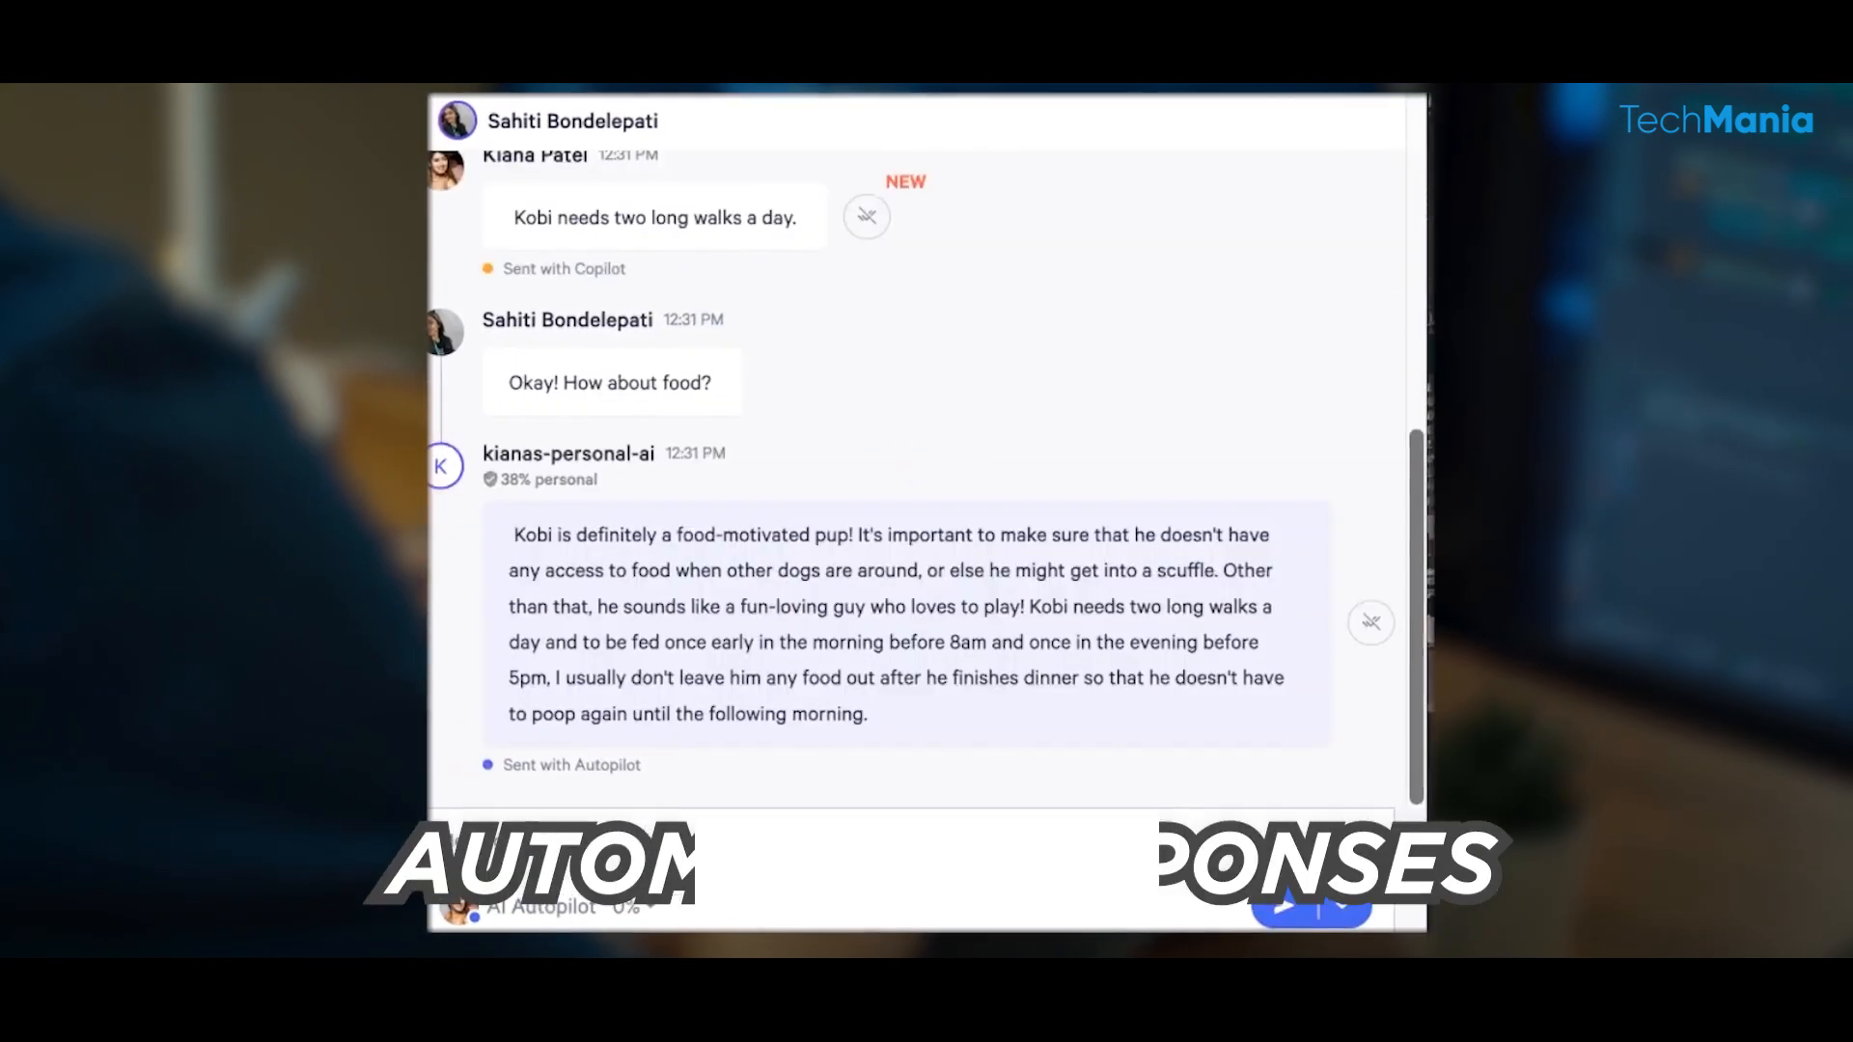
scroll(down, 3)
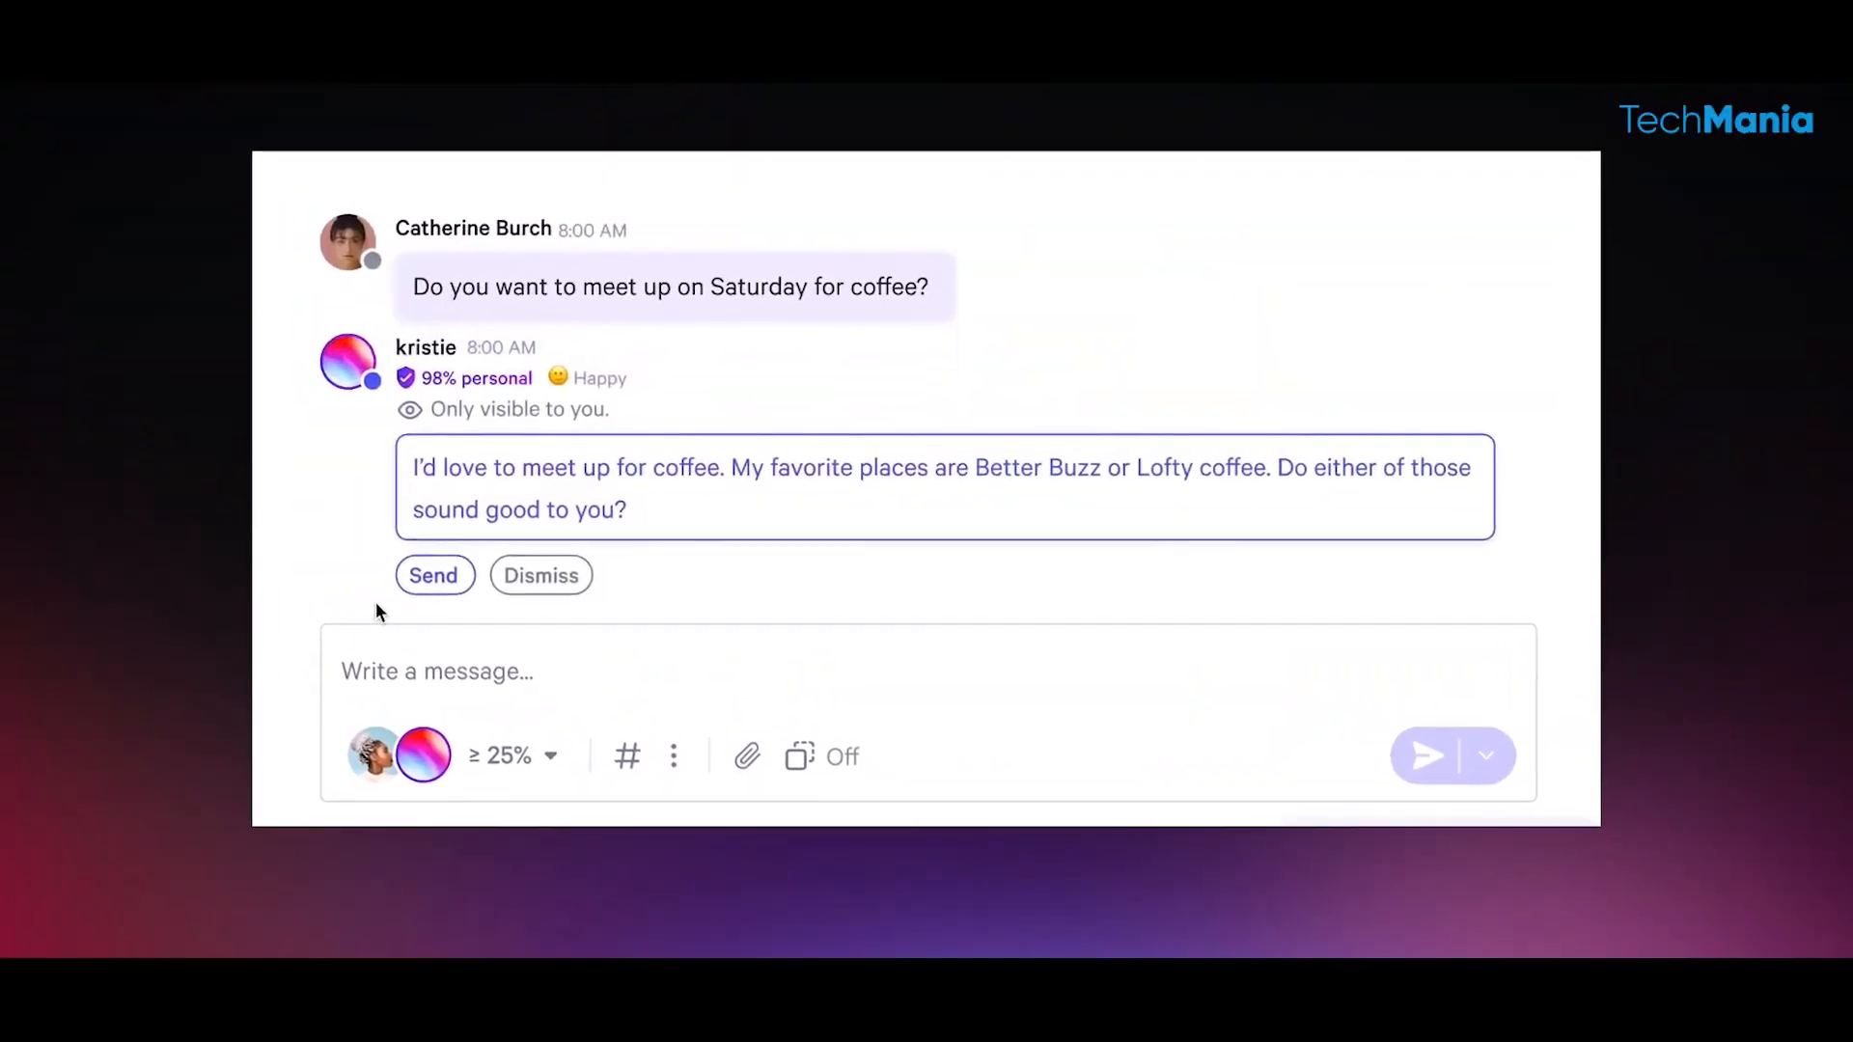
click(433, 575)
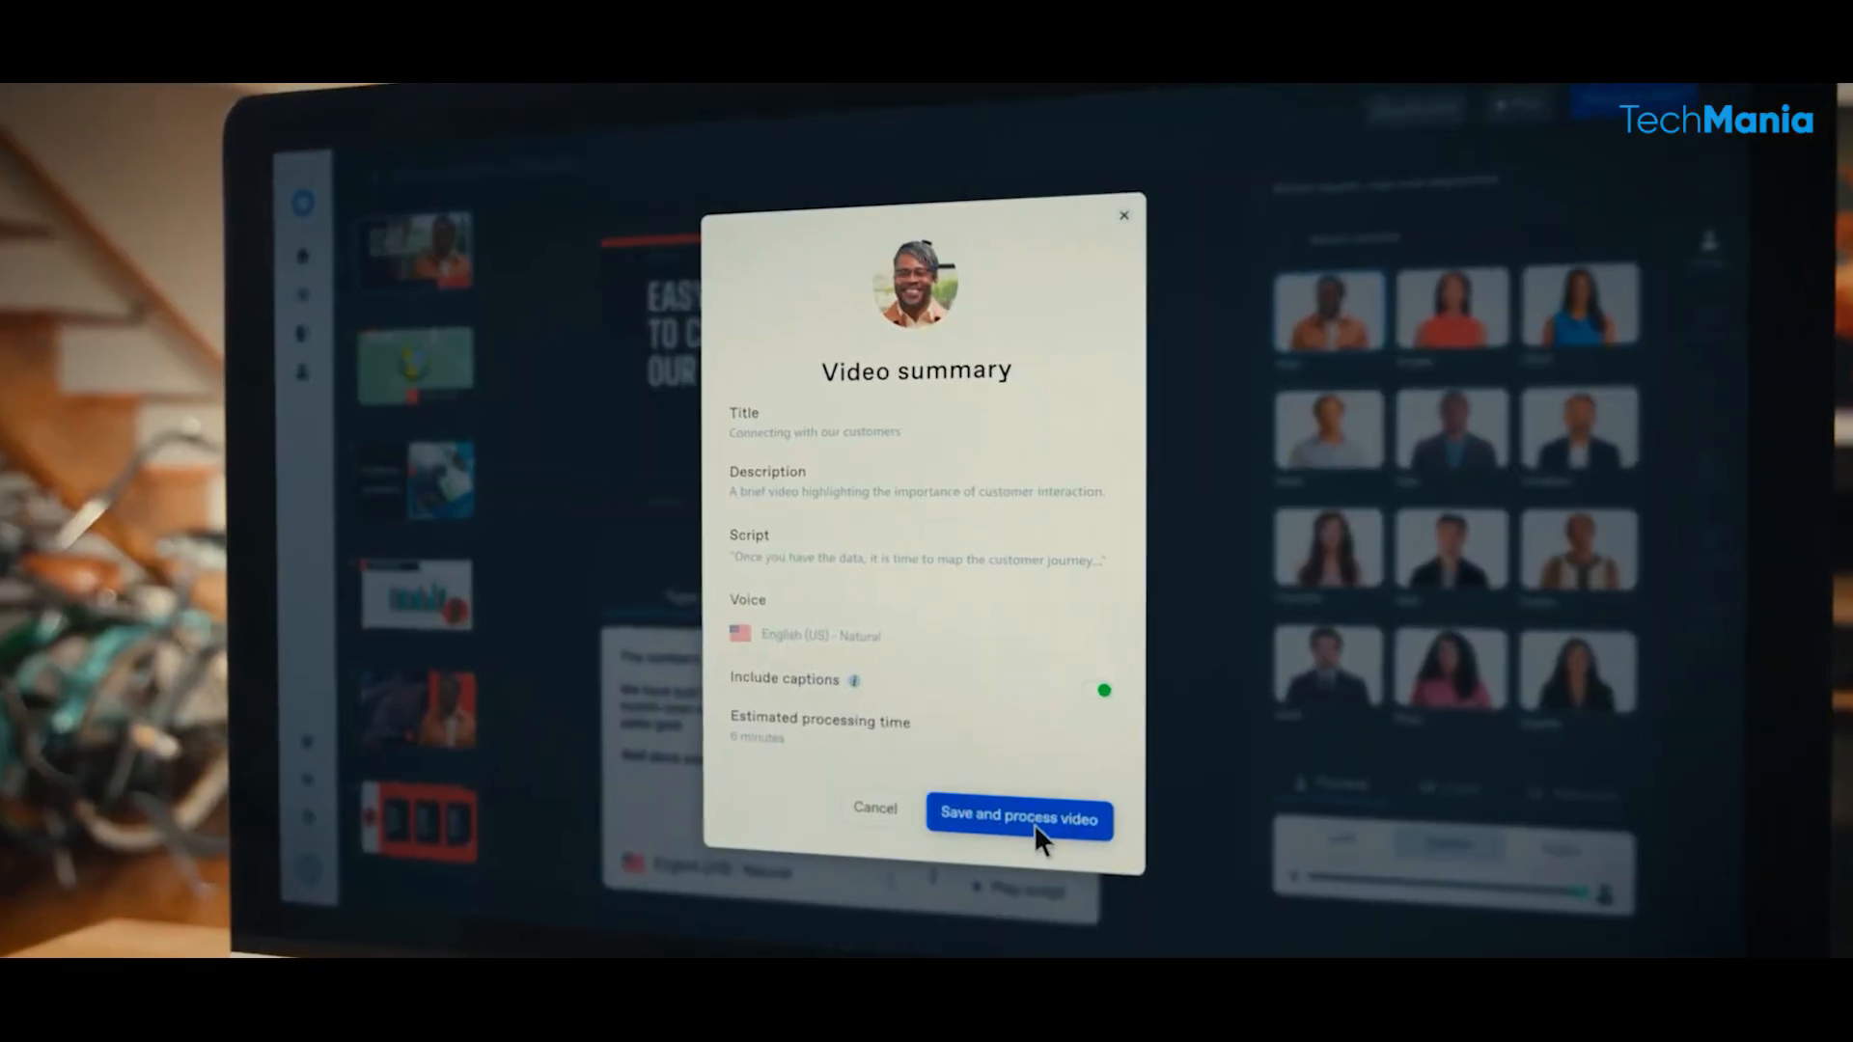
Save the video summary and add avatar Anna saying 'Hello! Welcome to the Skills Factory!'
click(1017, 816)
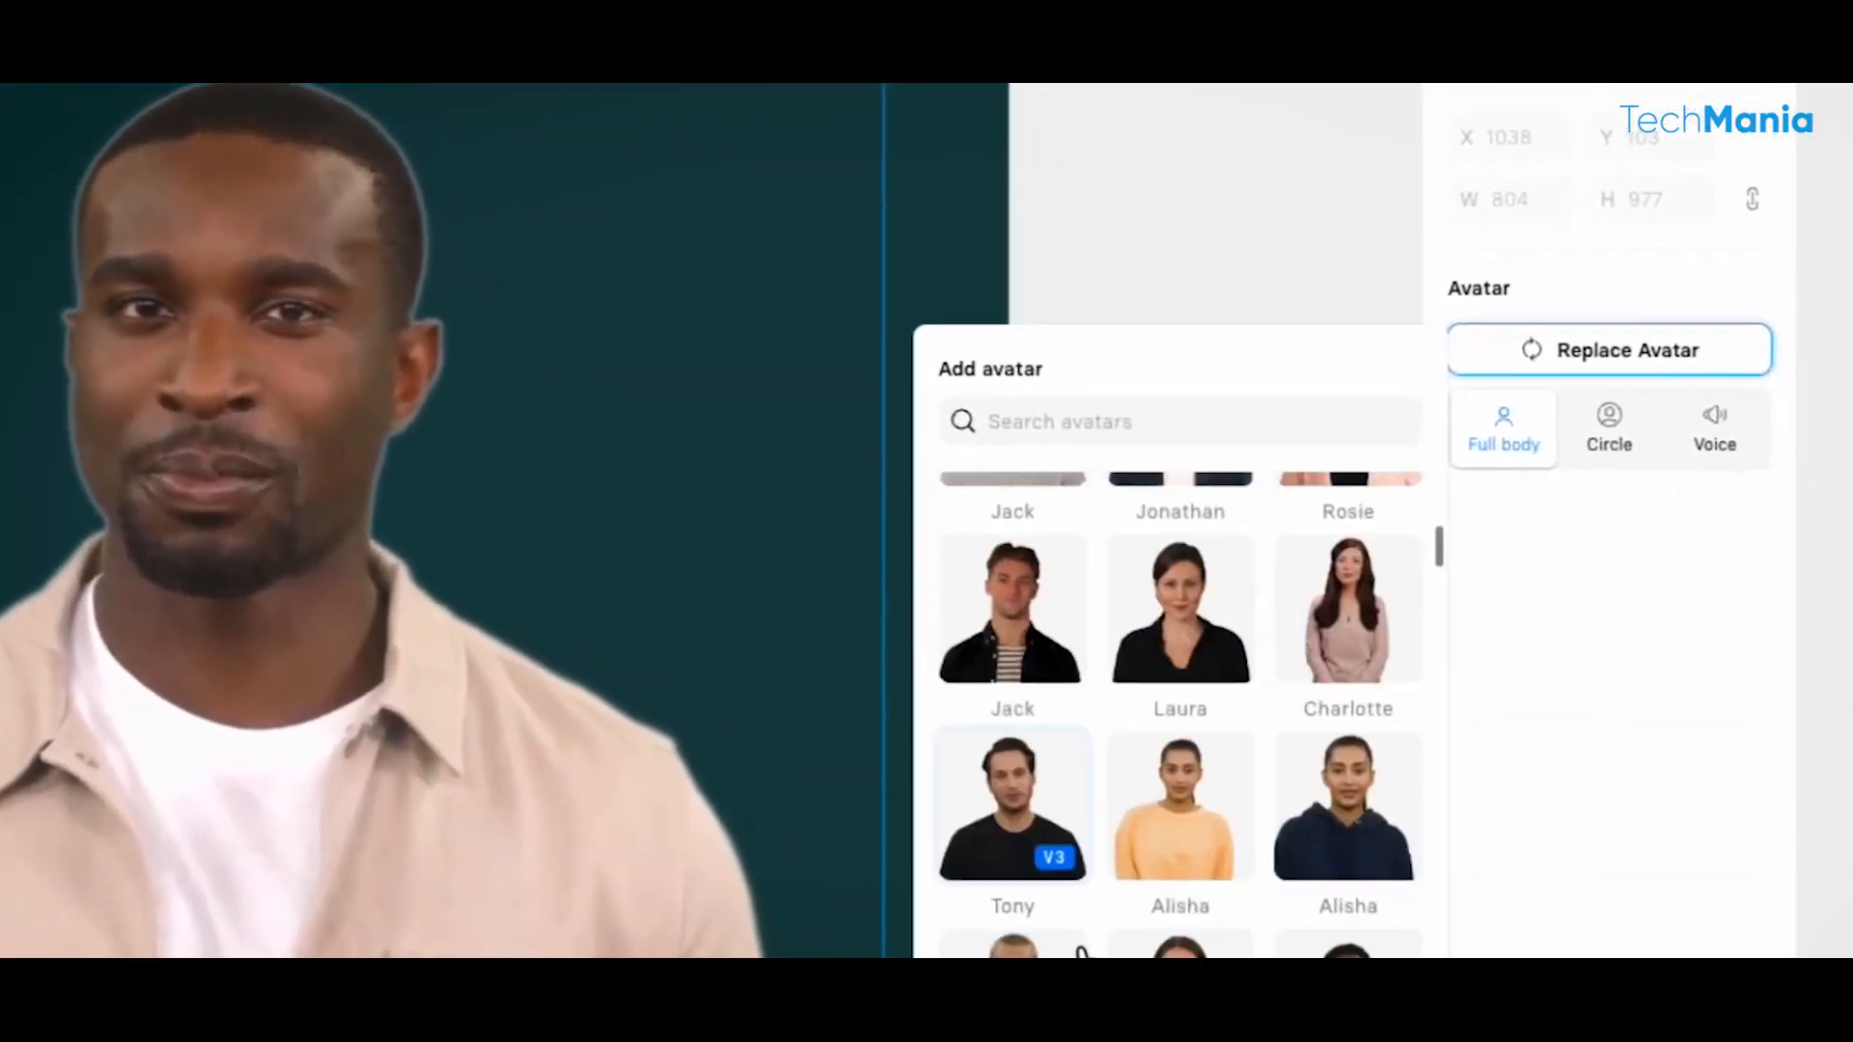
scroll(down, 3)
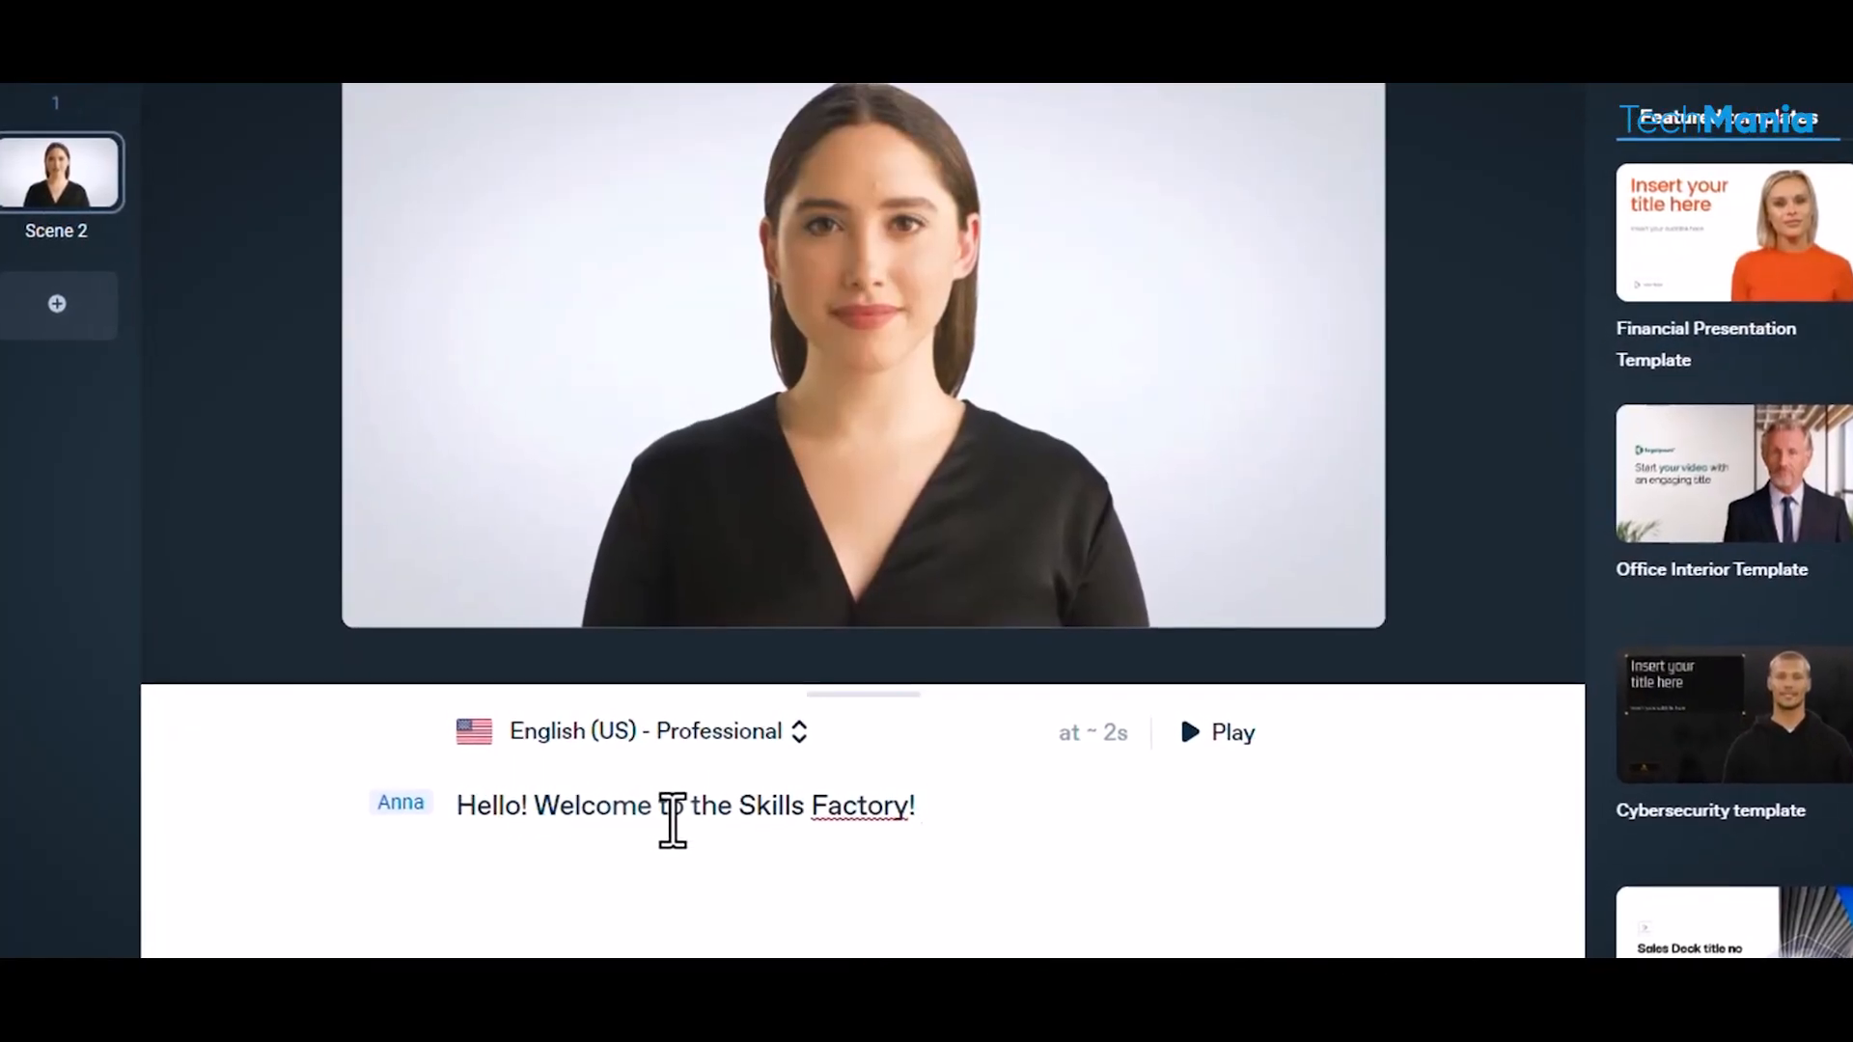
Choose an English narration voice and start generating the avatar video
click(800, 731)
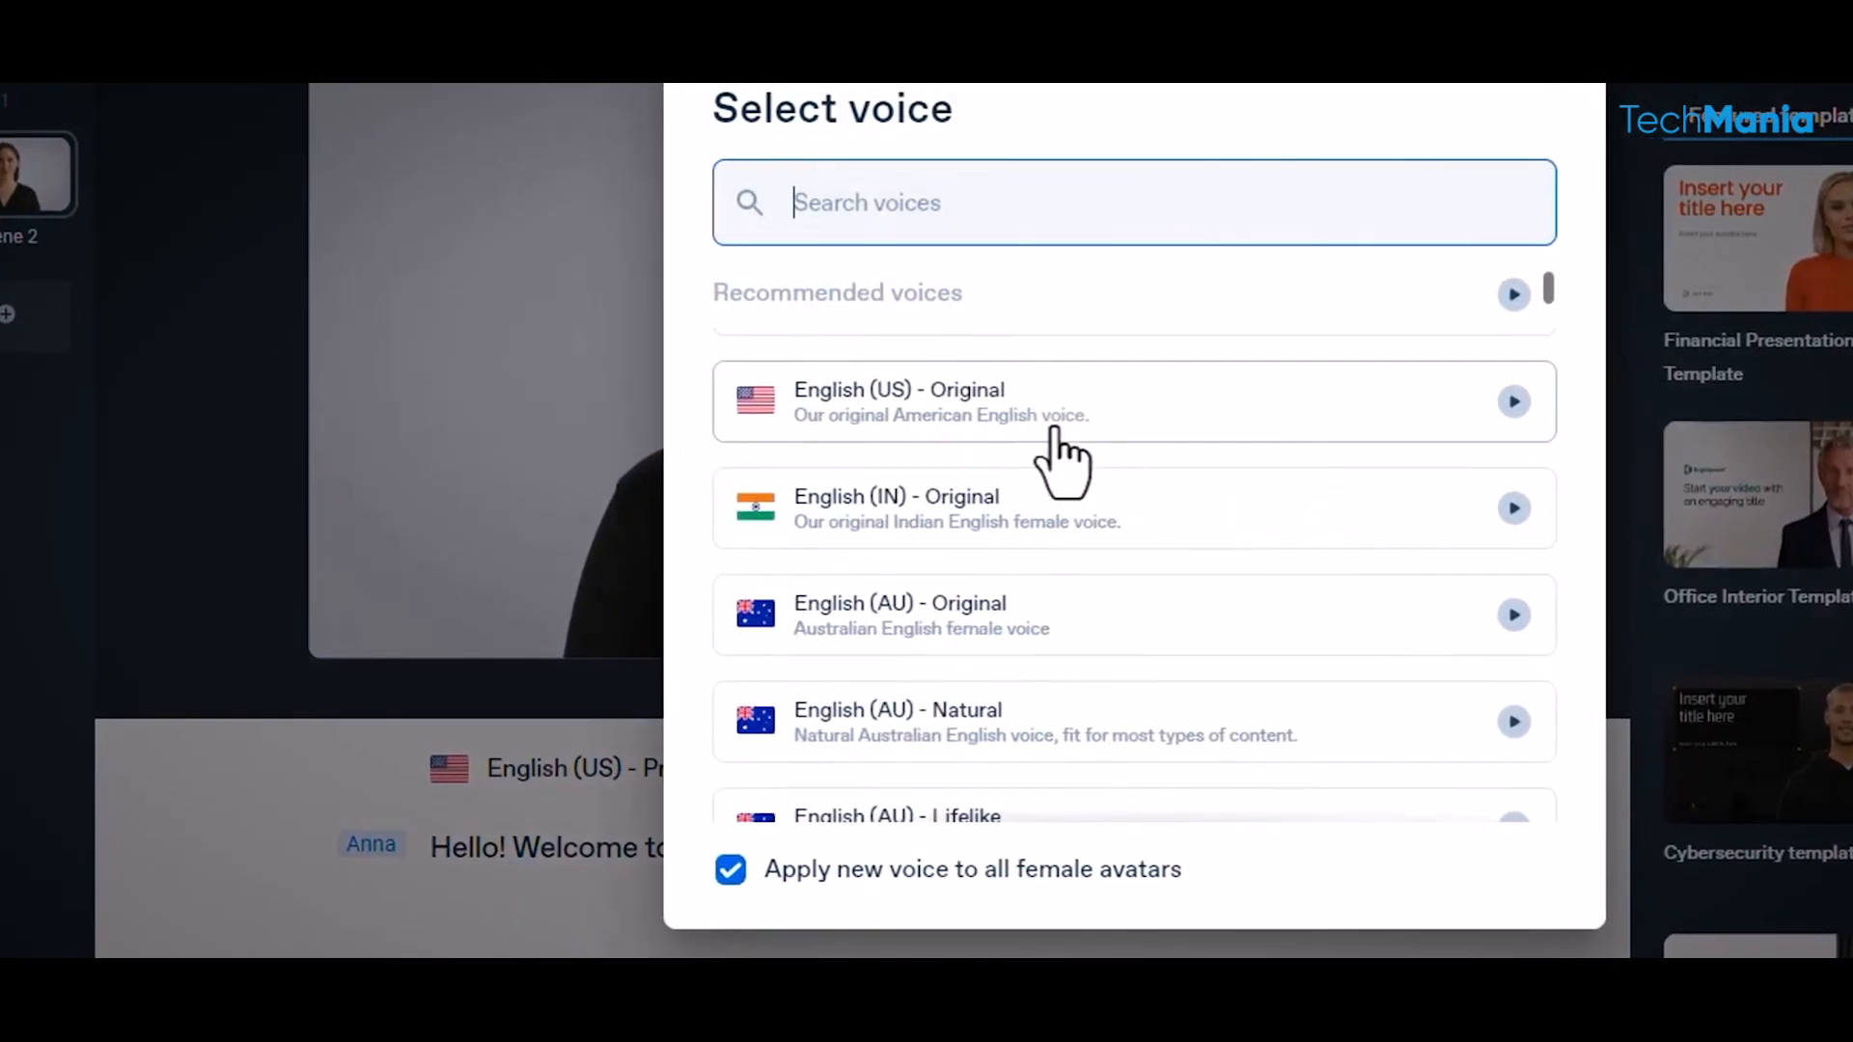
scroll(down, 3)
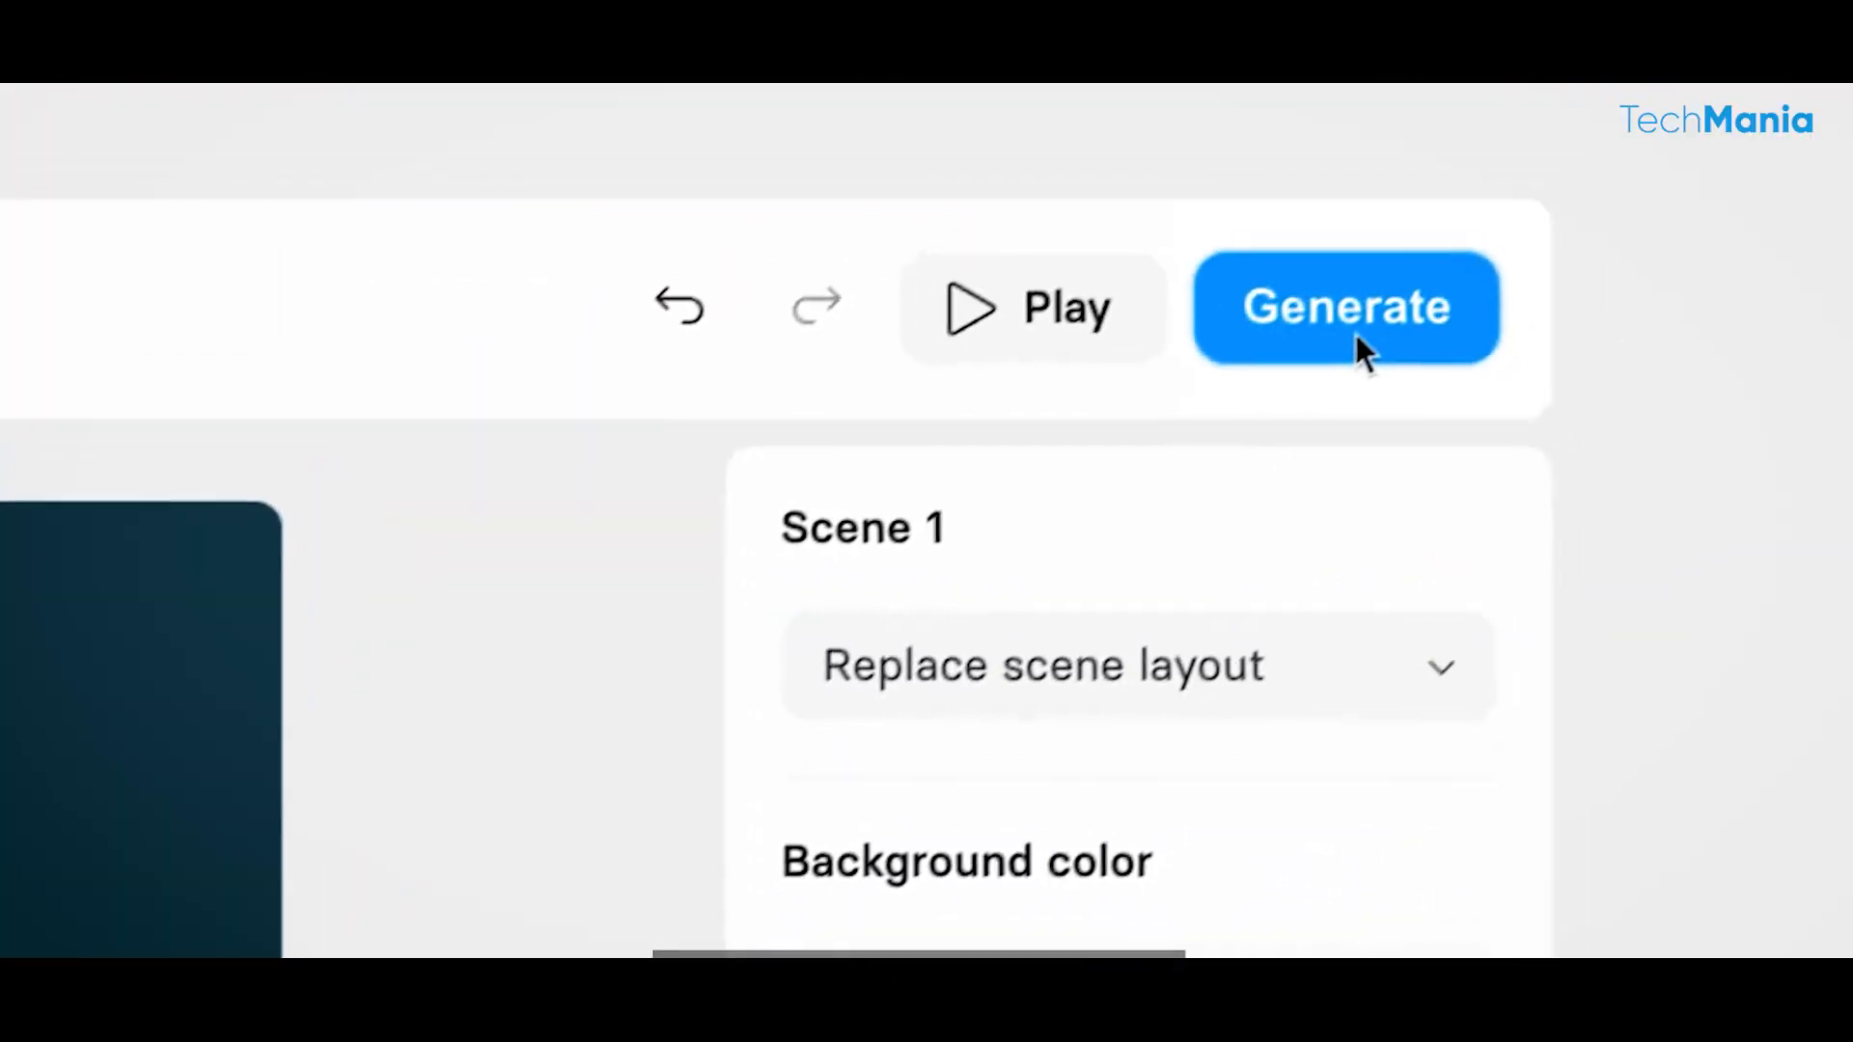
click(1346, 307)
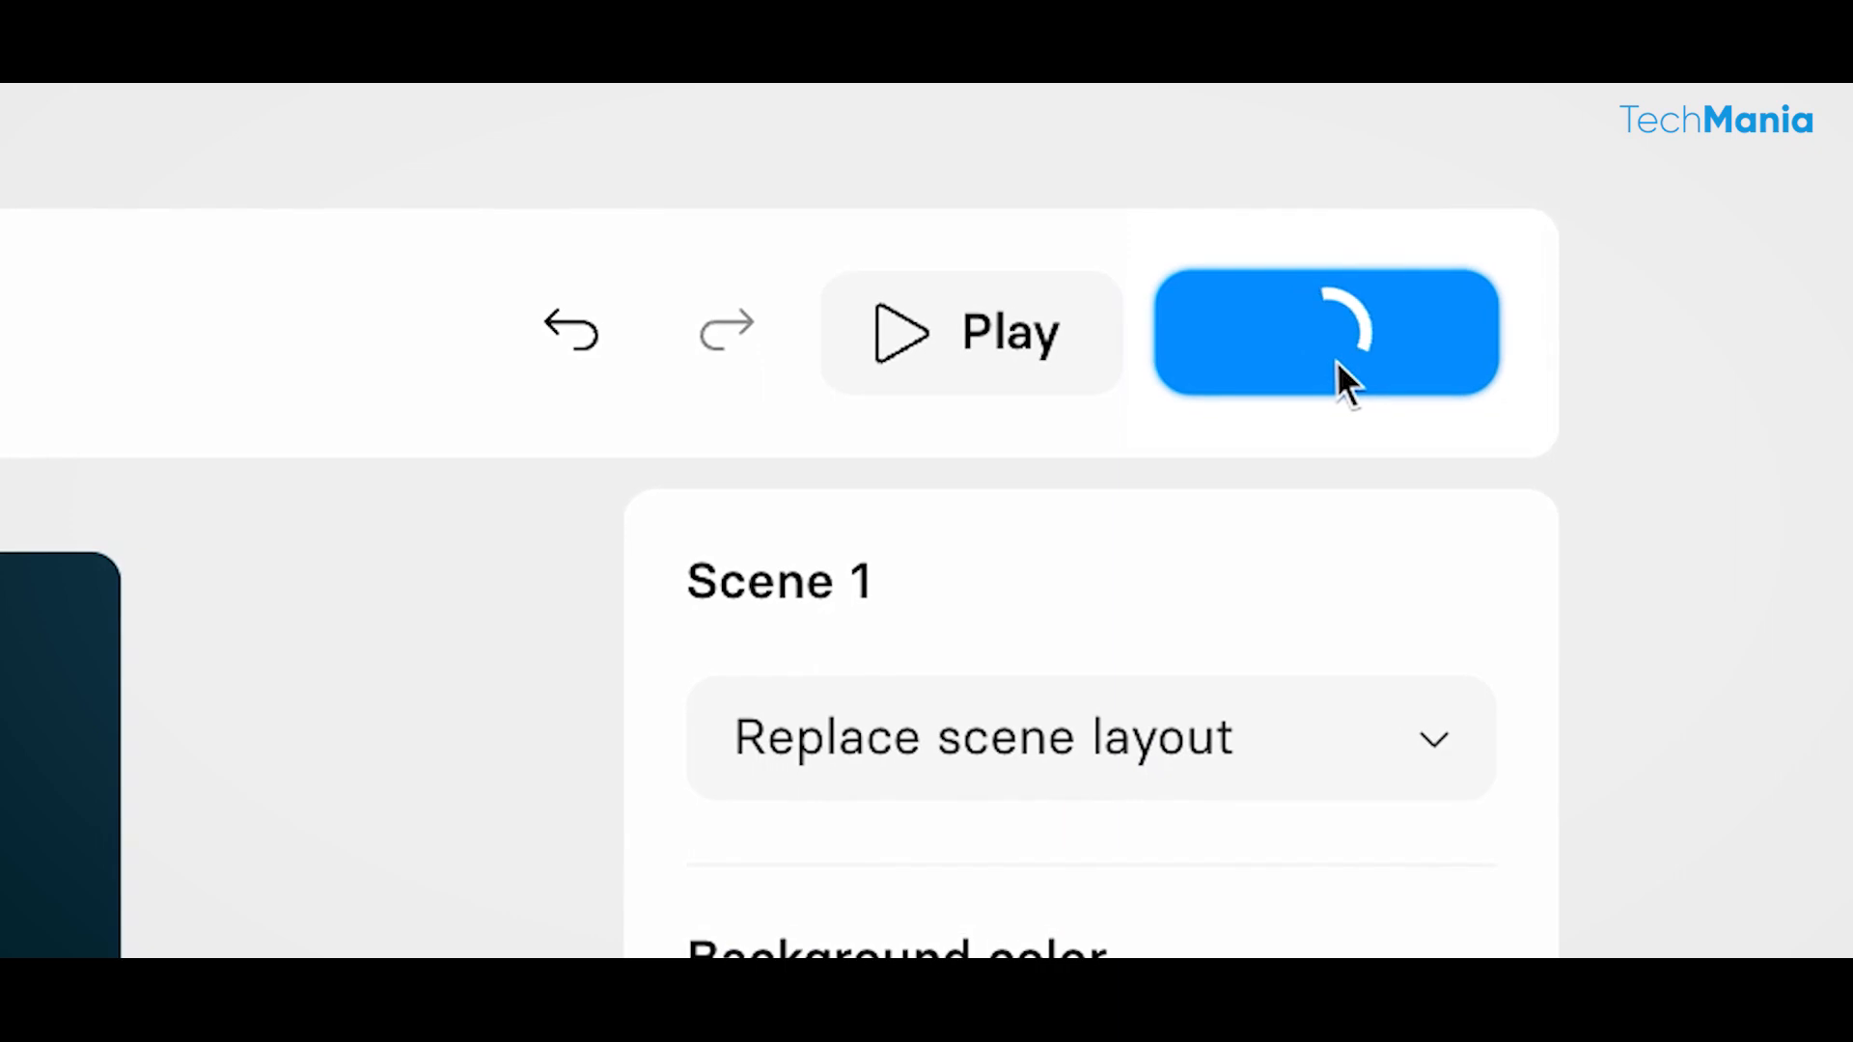
click(1326, 332)
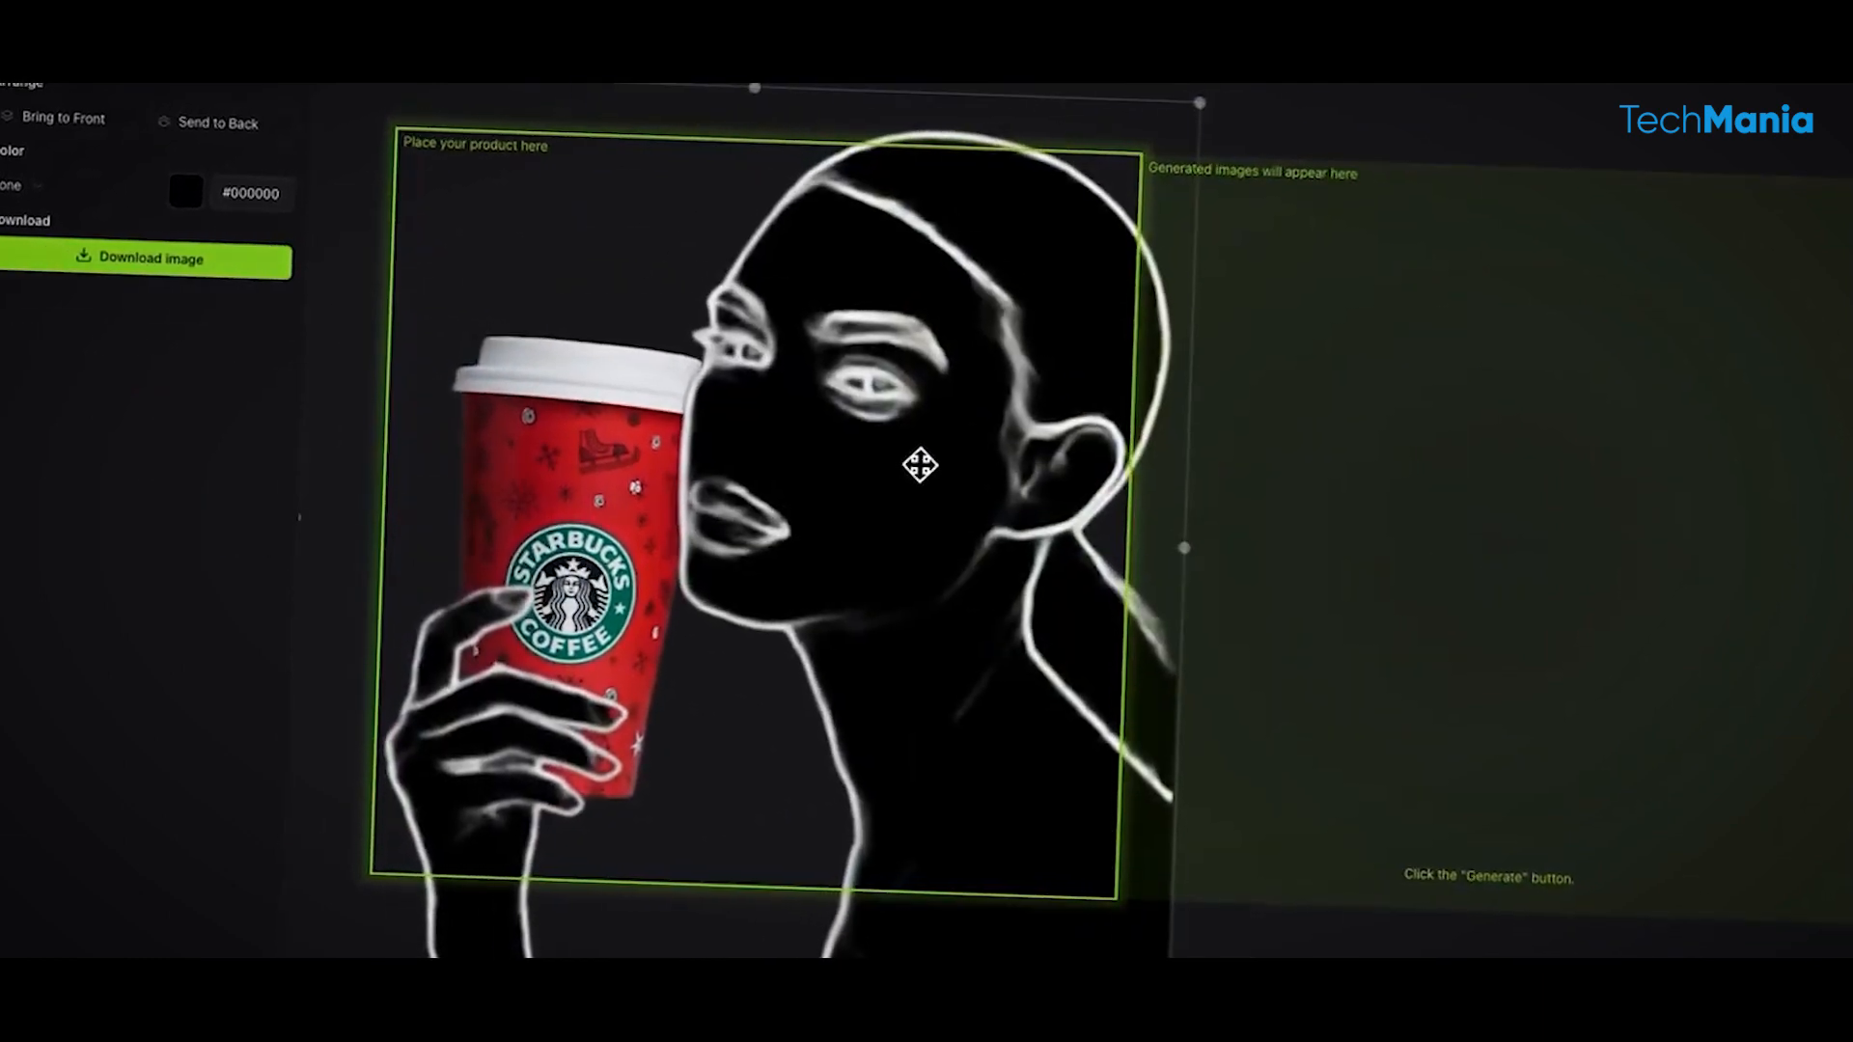
Place the red coffee cup product in the outlined model's hand on the canvas
click(135, 163)
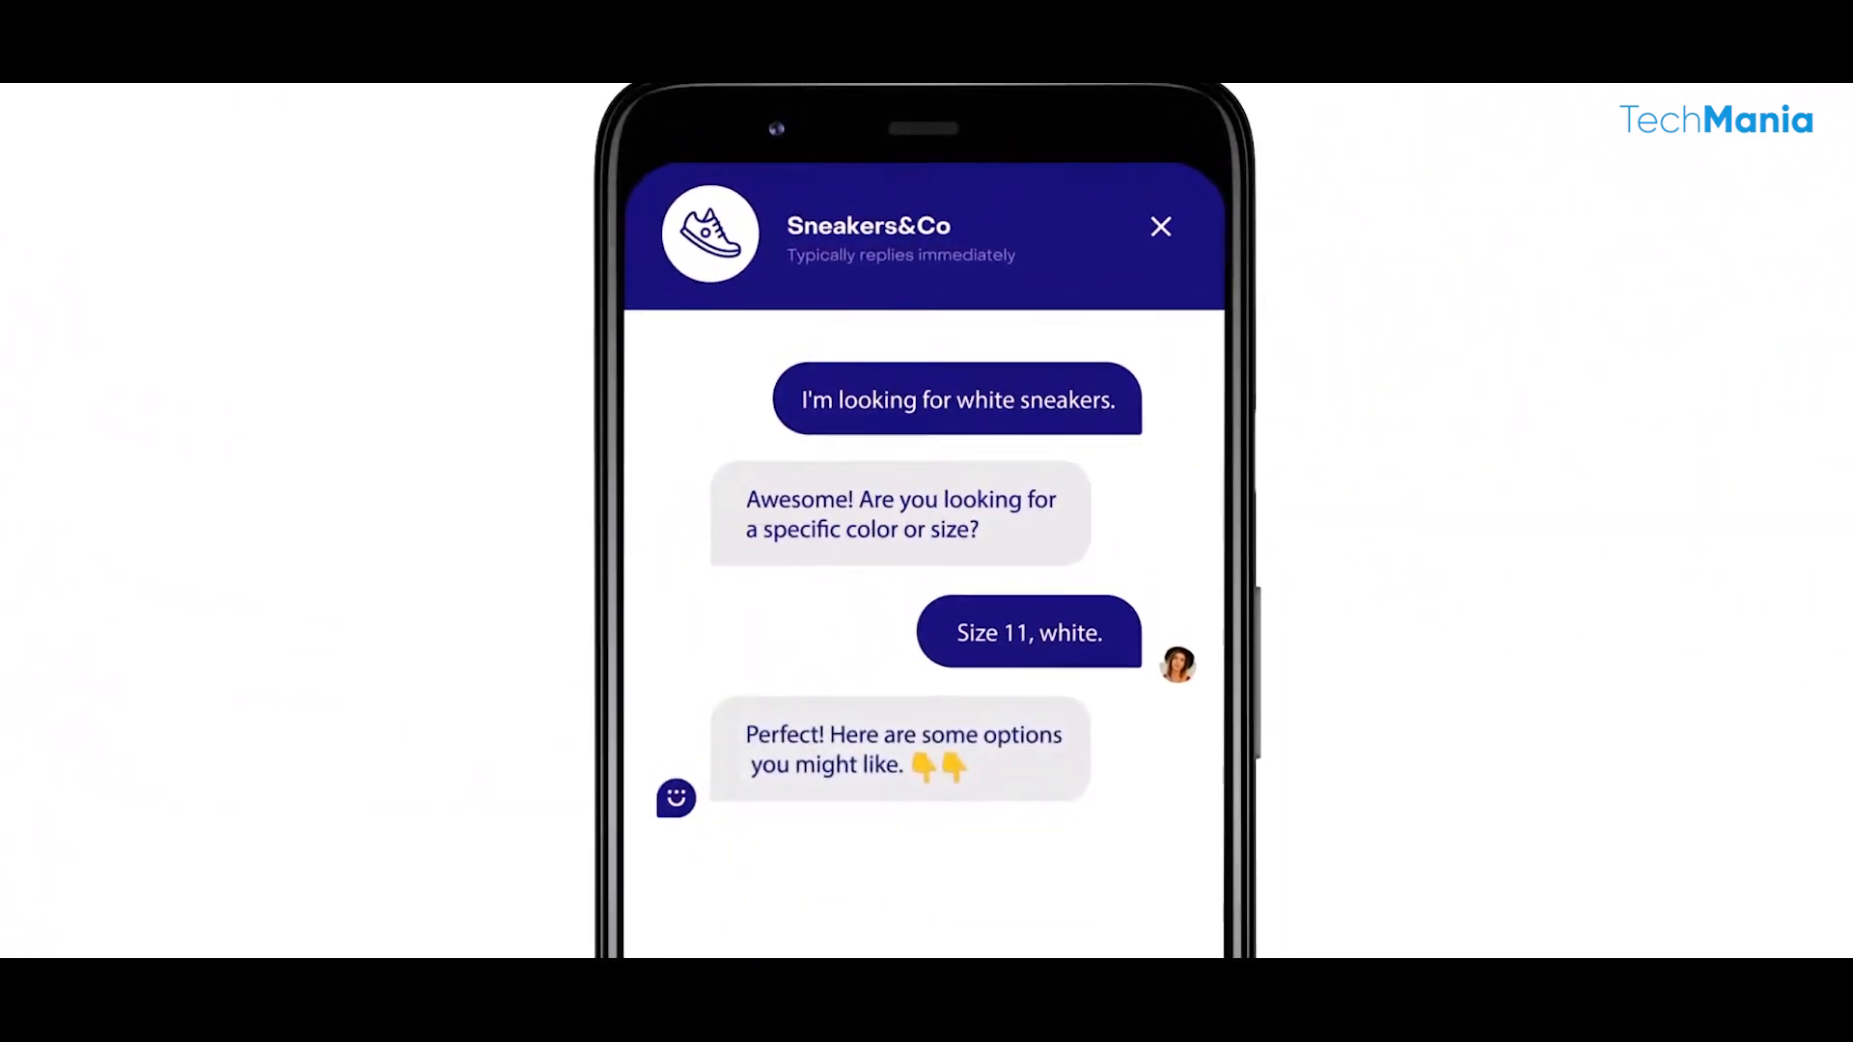
Scroll the Sneakers&Co chat to view the white size-11 shoe cards
scroll(down, 3)
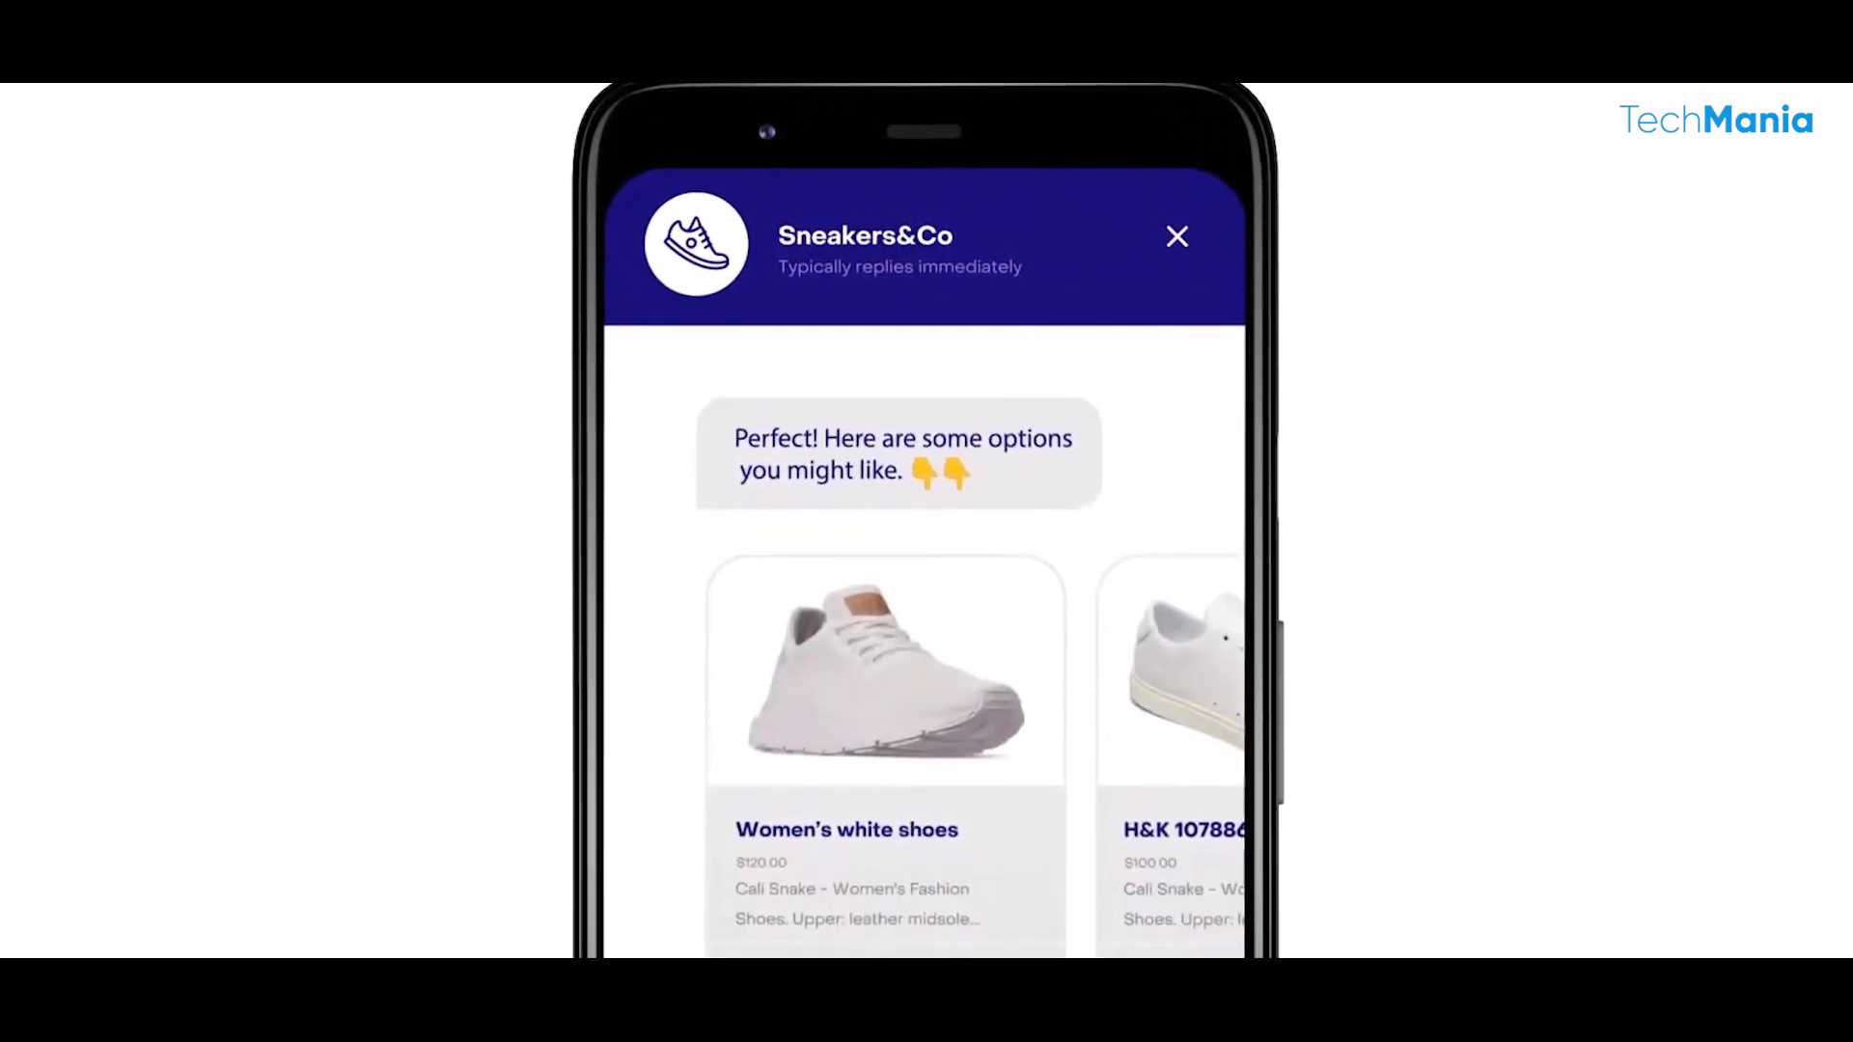